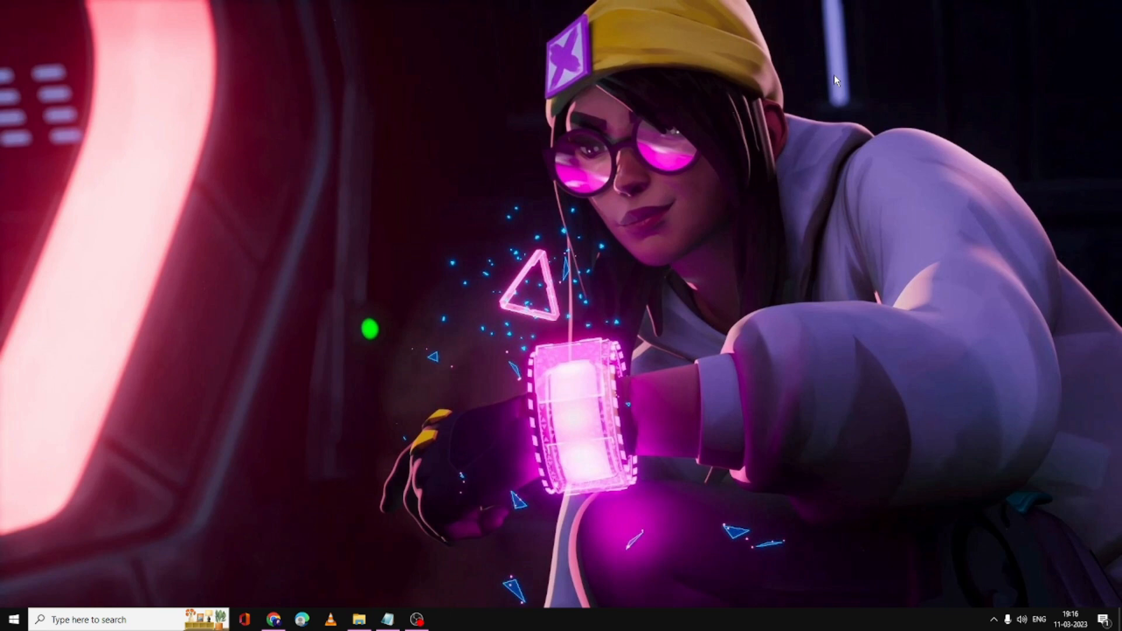
mouse_move(294, 307)
text(amd)
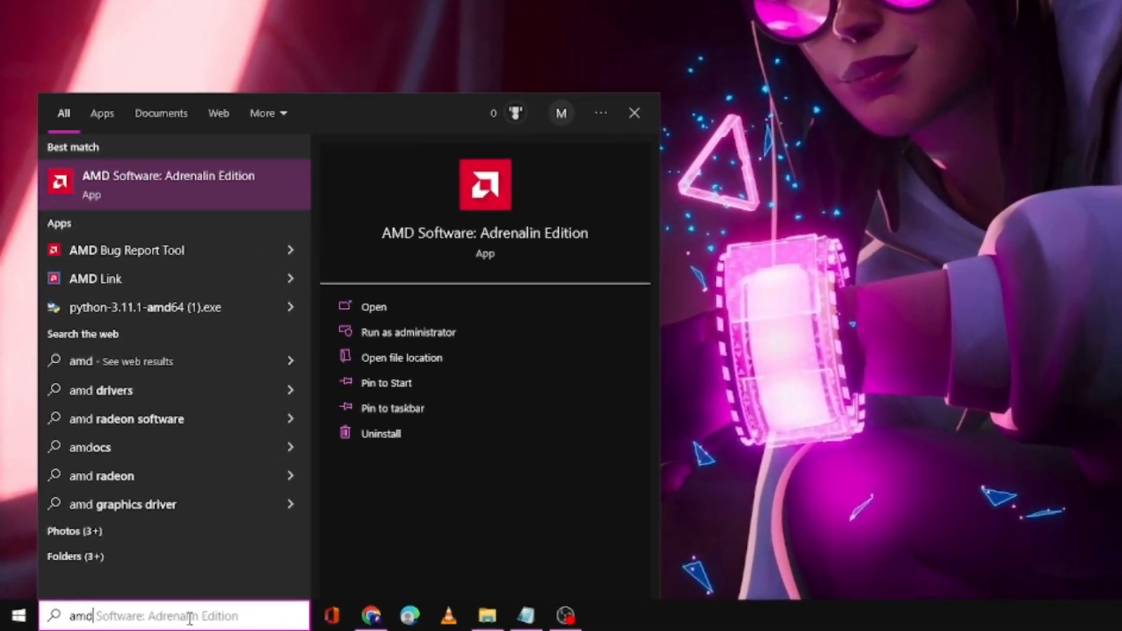
Launch AMD Software and show its System page with version 22.5.1 installed
click(372, 306)
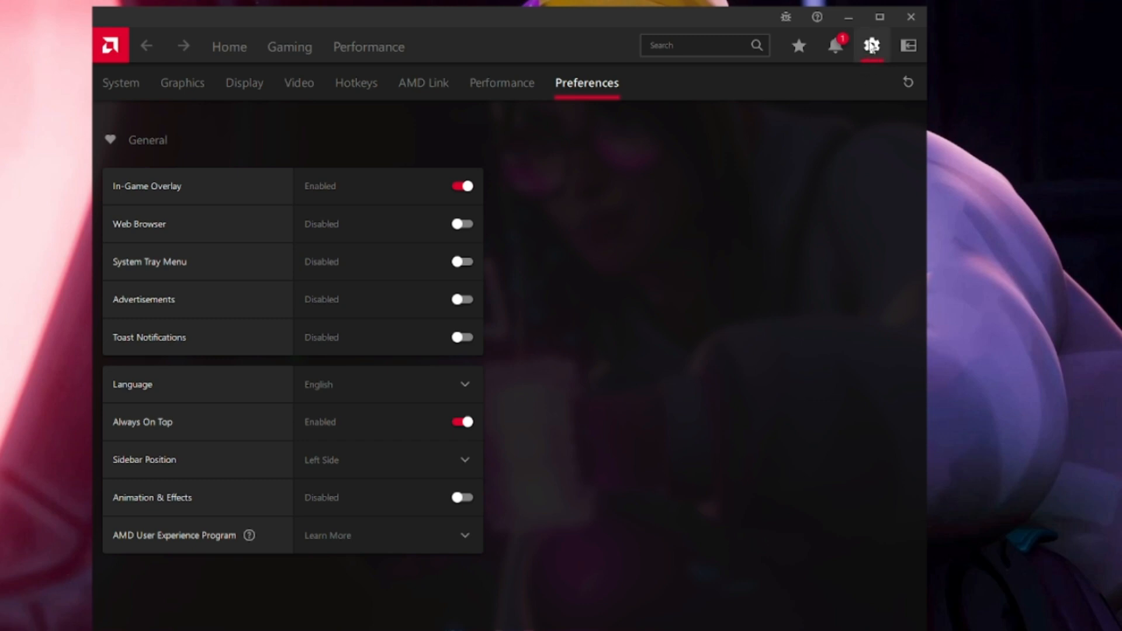
click(121, 82)
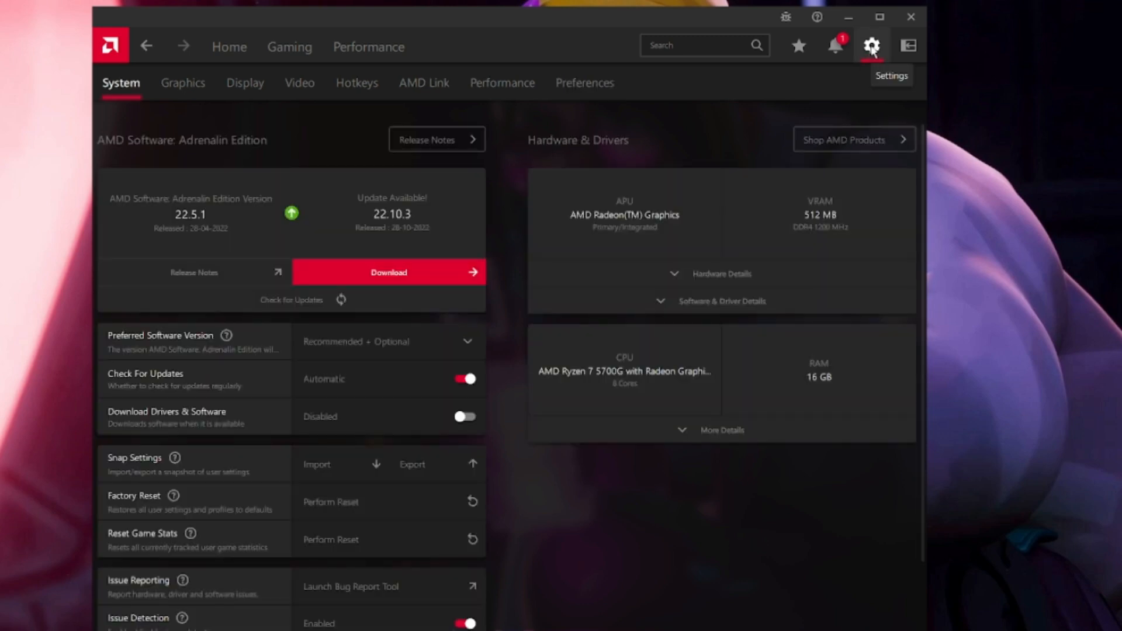
mouse_move(183, 83)
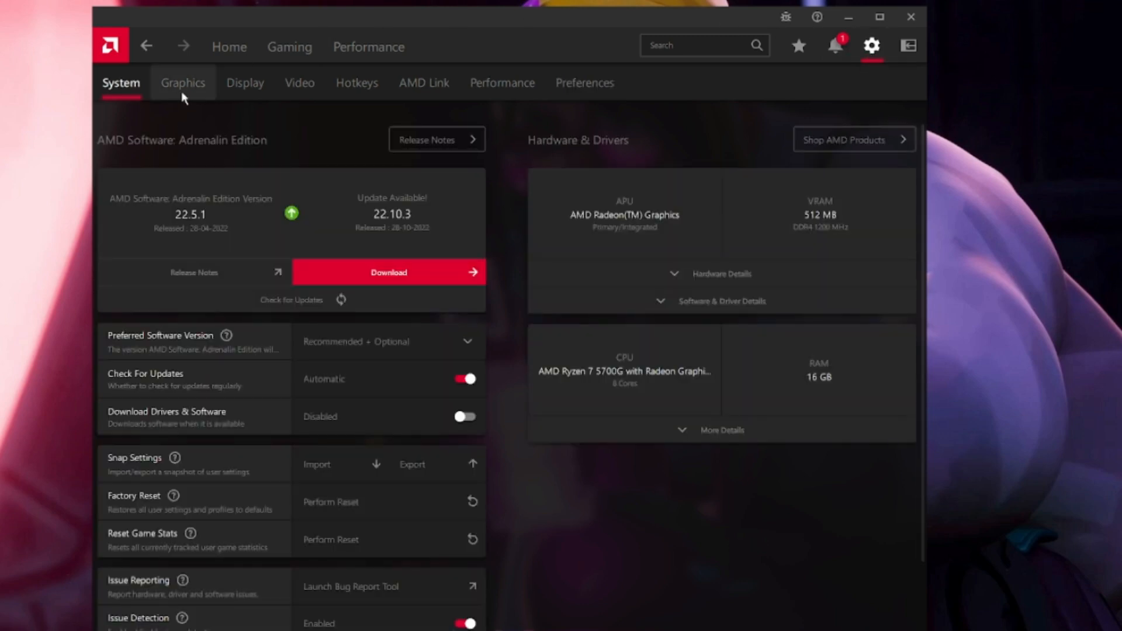
Select the Gaming graphics profile with Anti-Lag, Image Sharpening and Sharpness 80
click(183, 82)
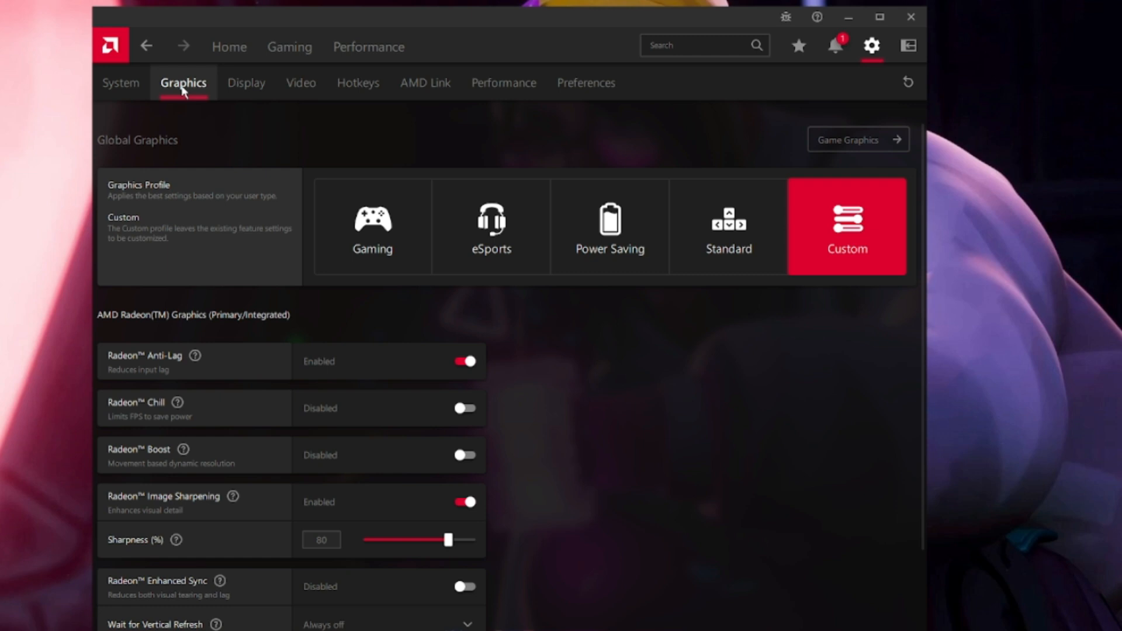
mouse_move(750, 237)
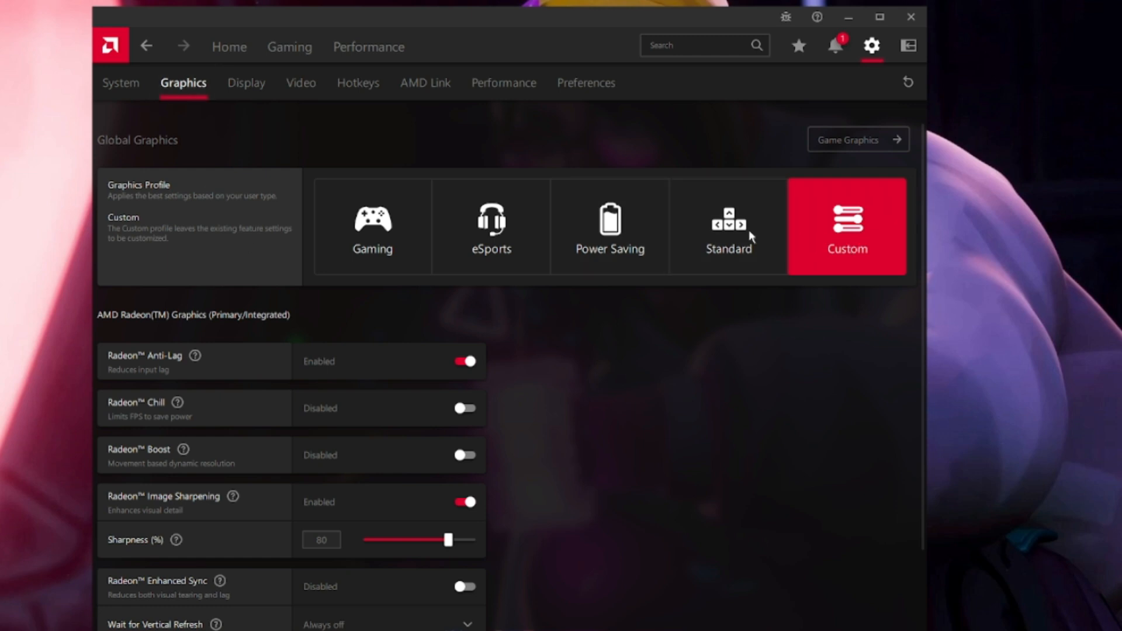
click(372, 227)
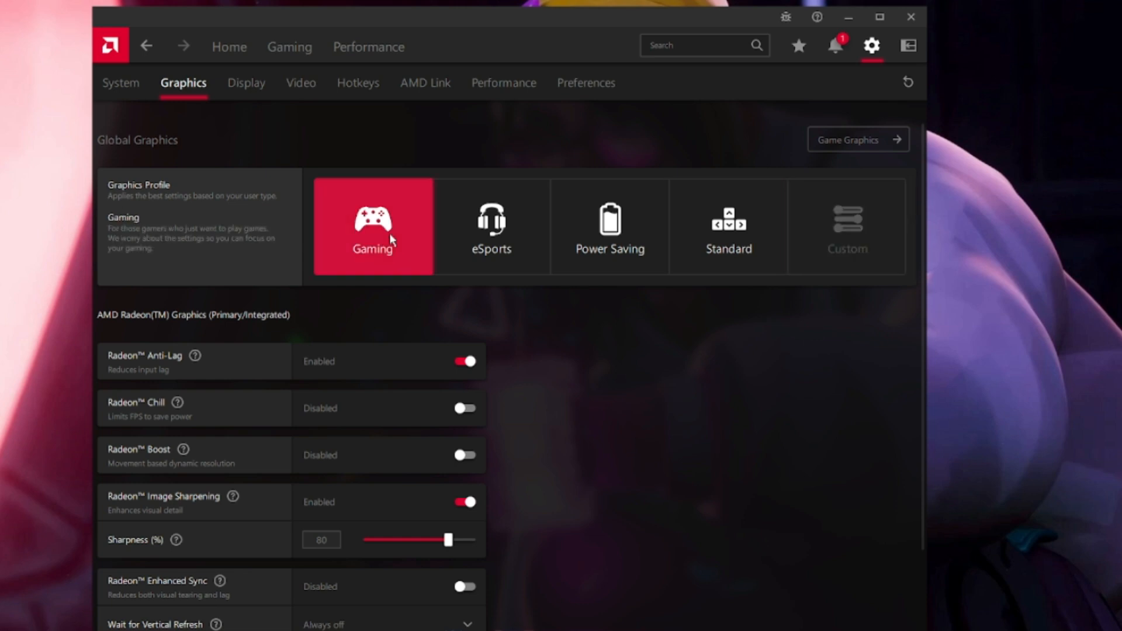
scroll(down, 3)
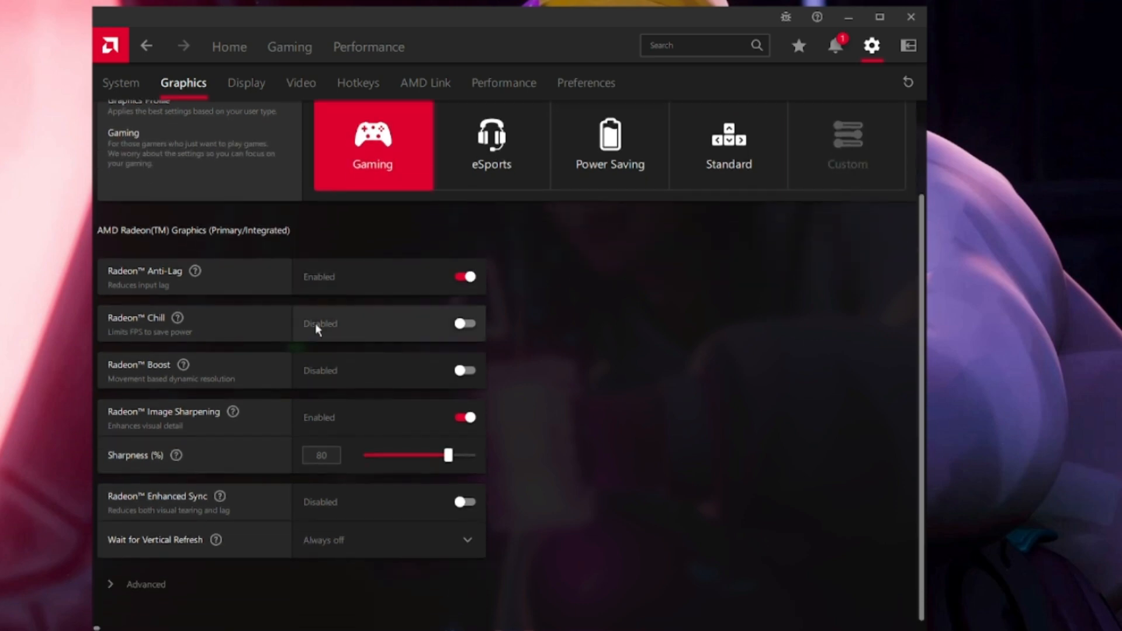
mouse_move(415, 331)
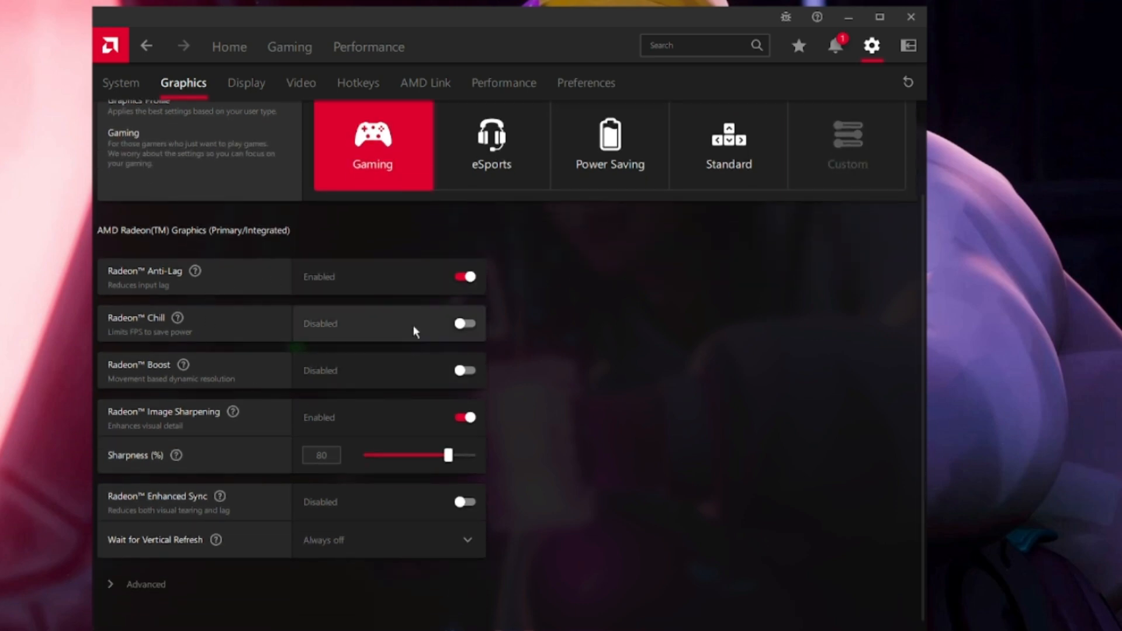
mouse_move(366, 336)
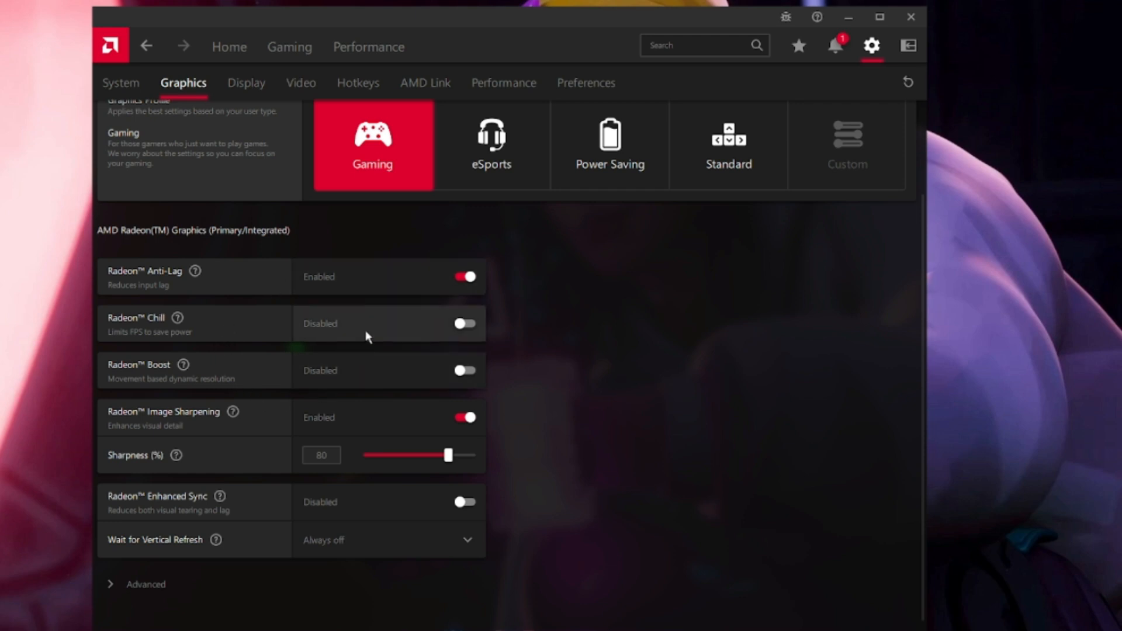
mouse_move(362, 308)
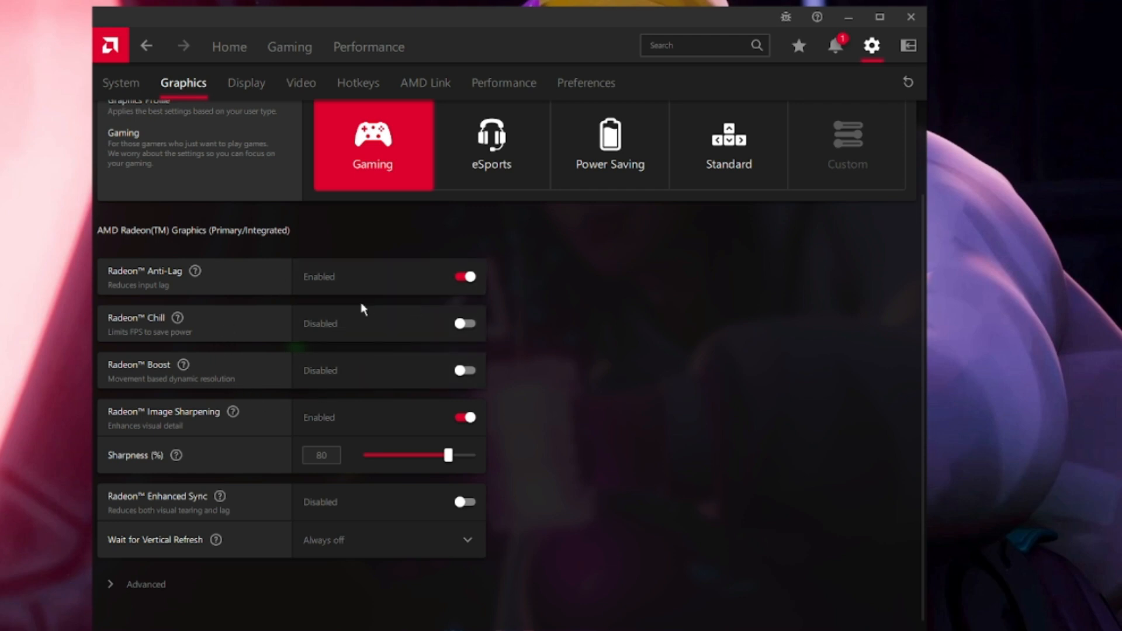
mouse_move(431, 289)
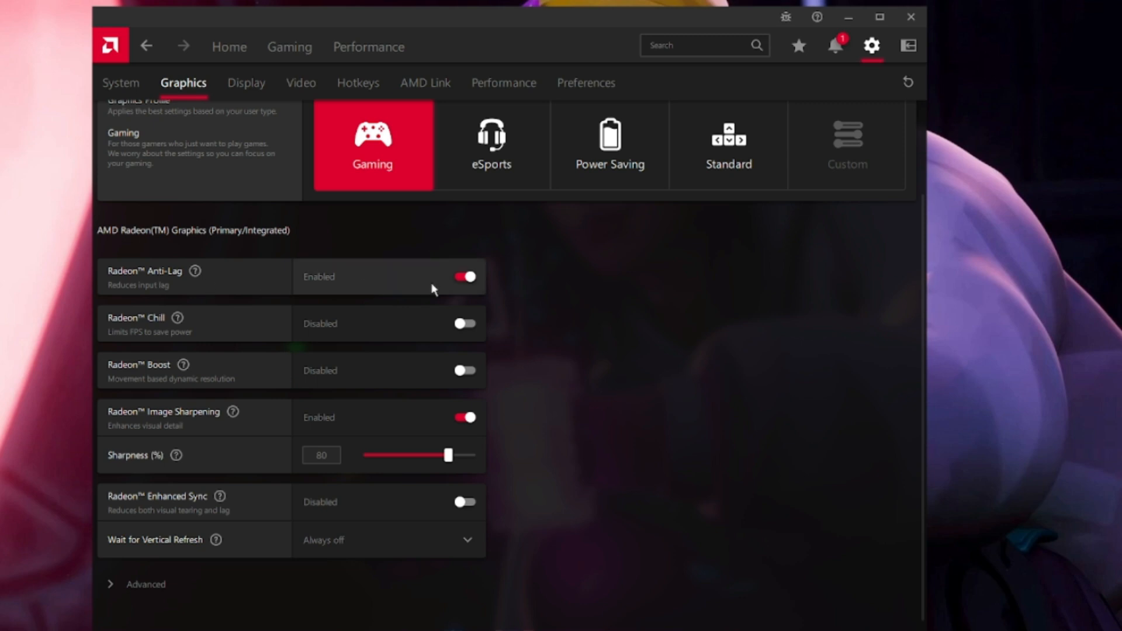
mouse_move(155, 356)
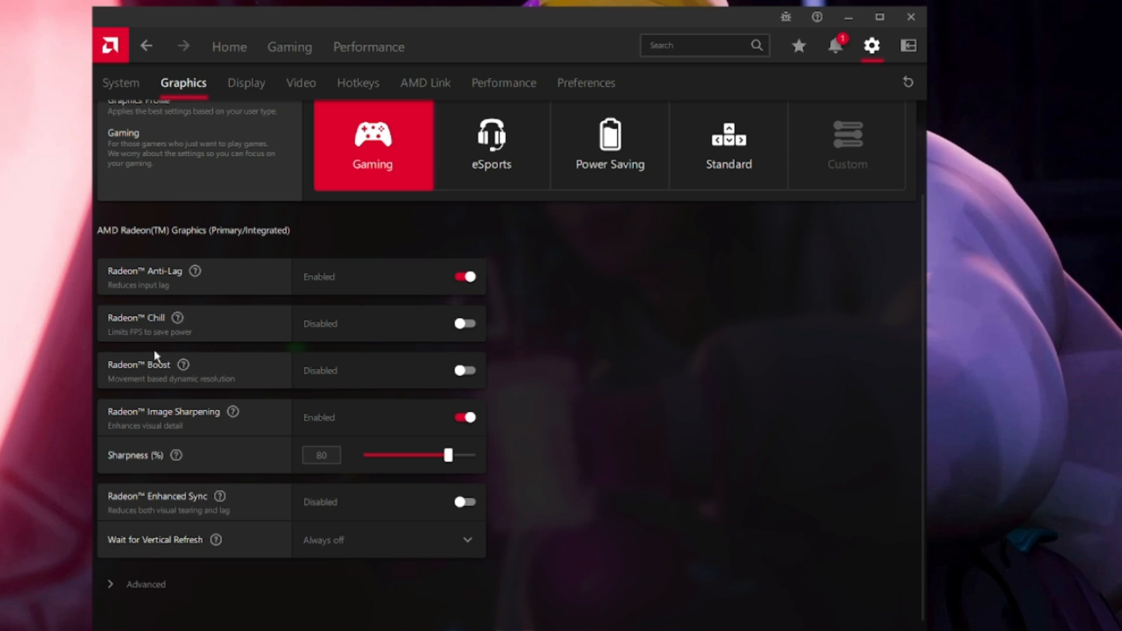
scroll(up, 3)
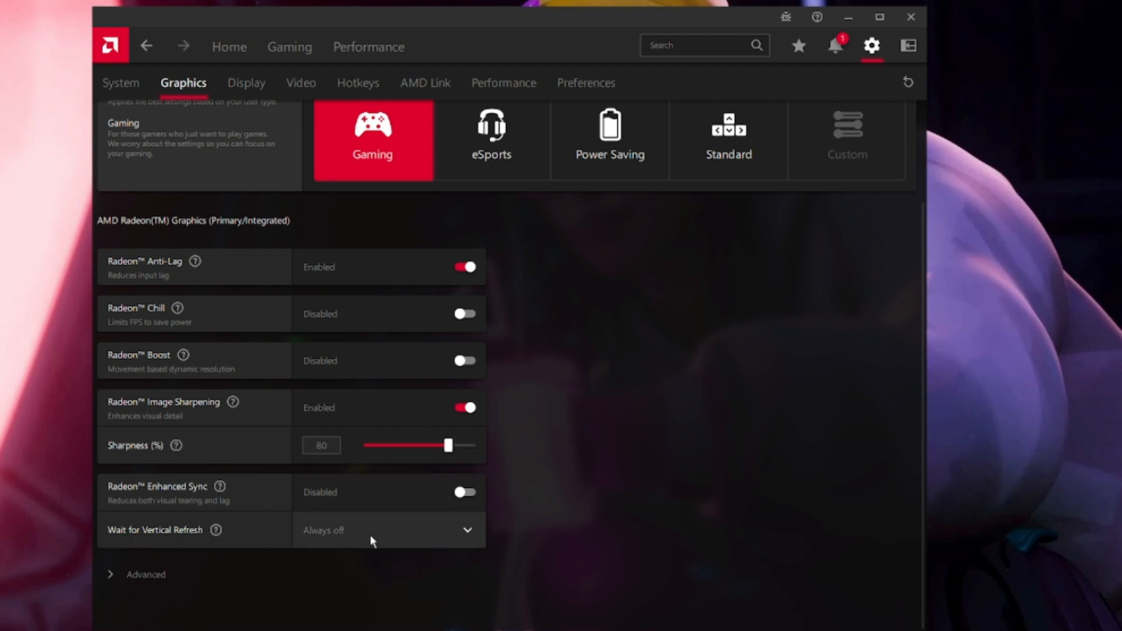
Scroll through the Advanced graphics options down to Reset Shader Cache
scroll(down, 3)
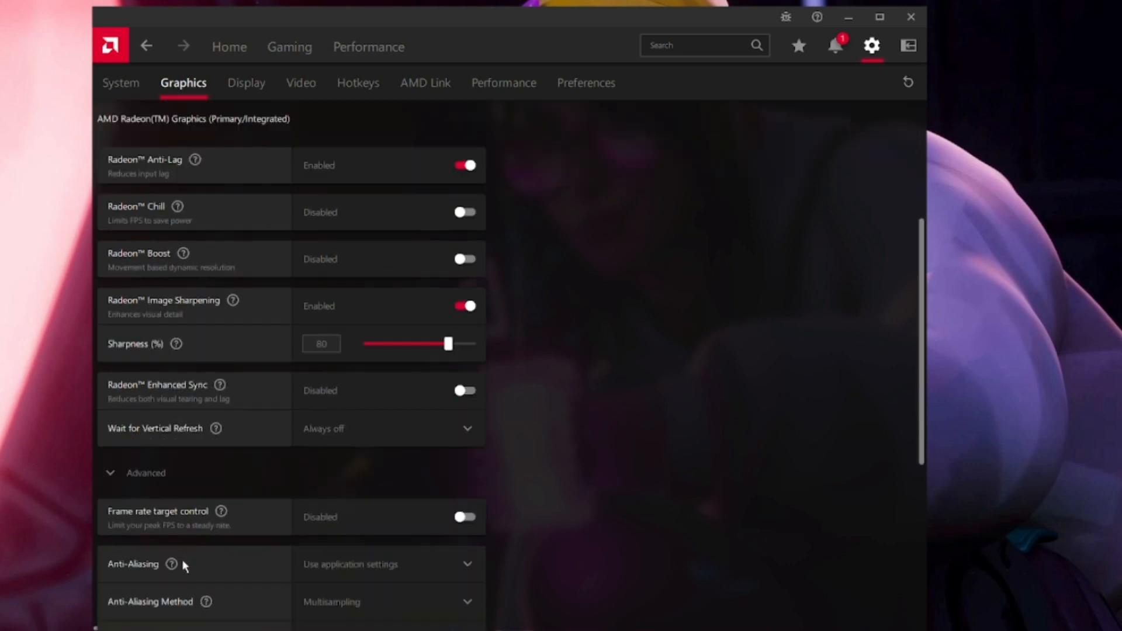
scroll(down, 3)
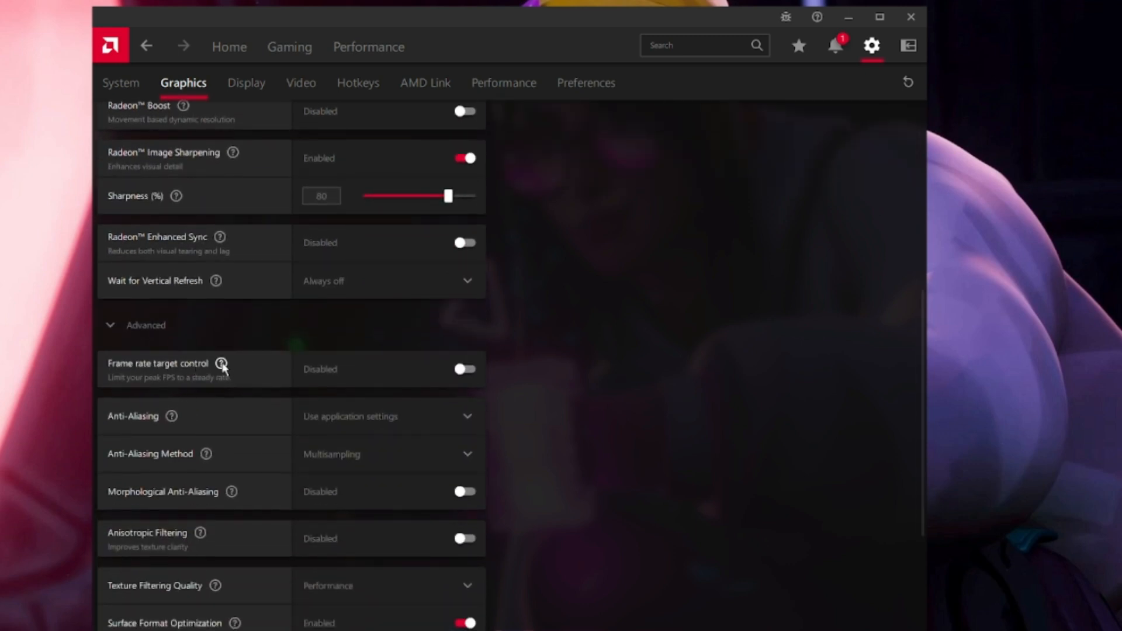
mouse_move(445, 378)
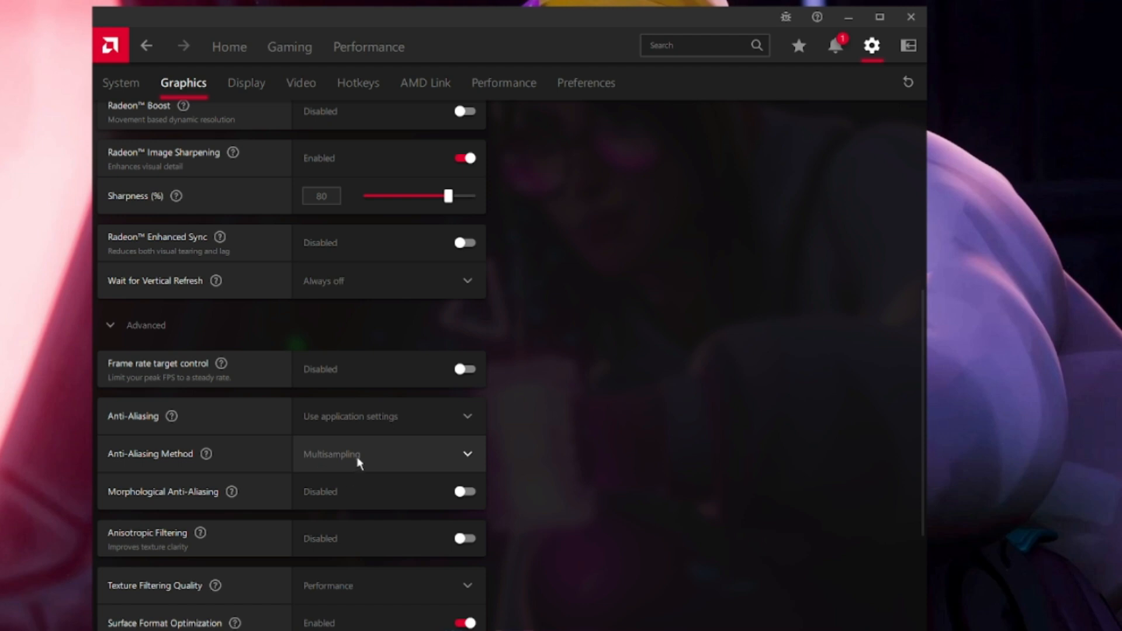
mouse_move(211, 509)
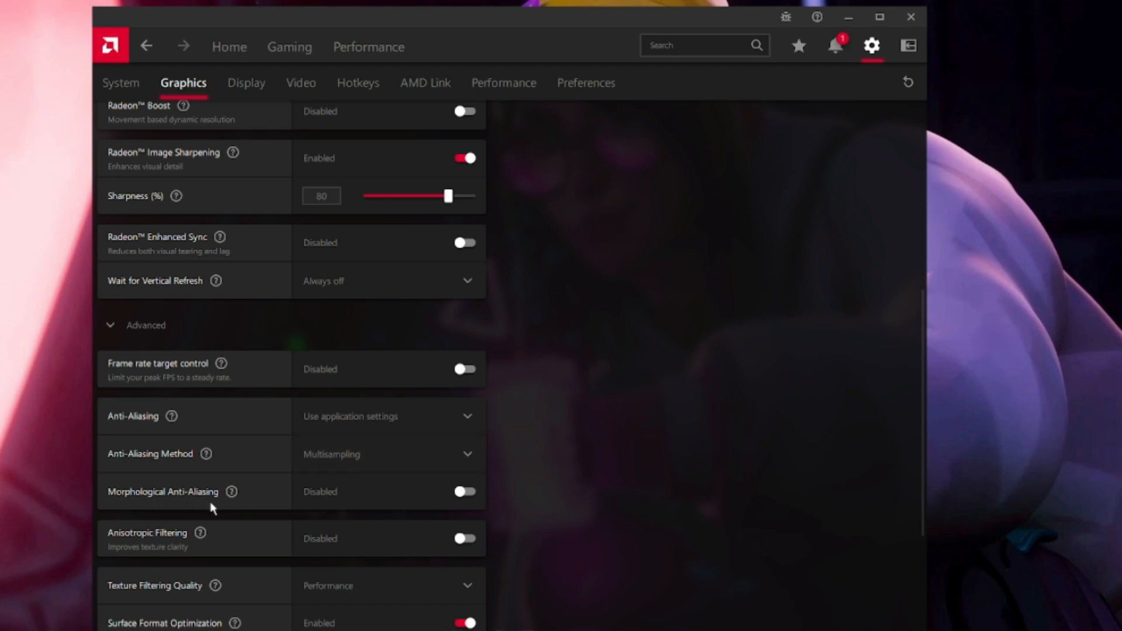
mouse_move(139, 543)
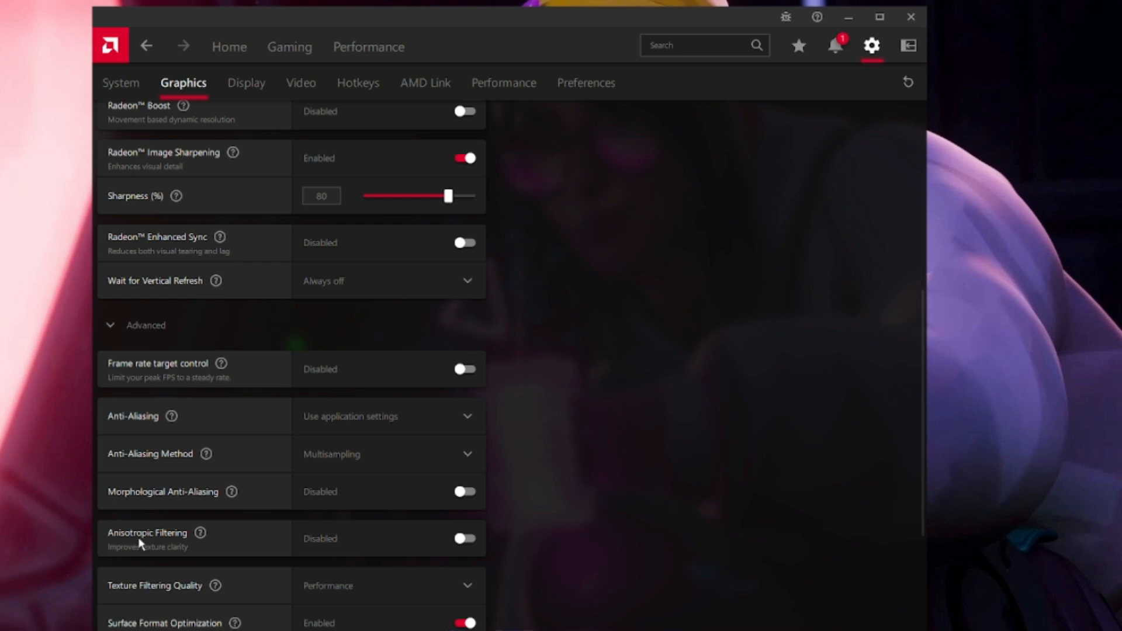
scroll(down, 3)
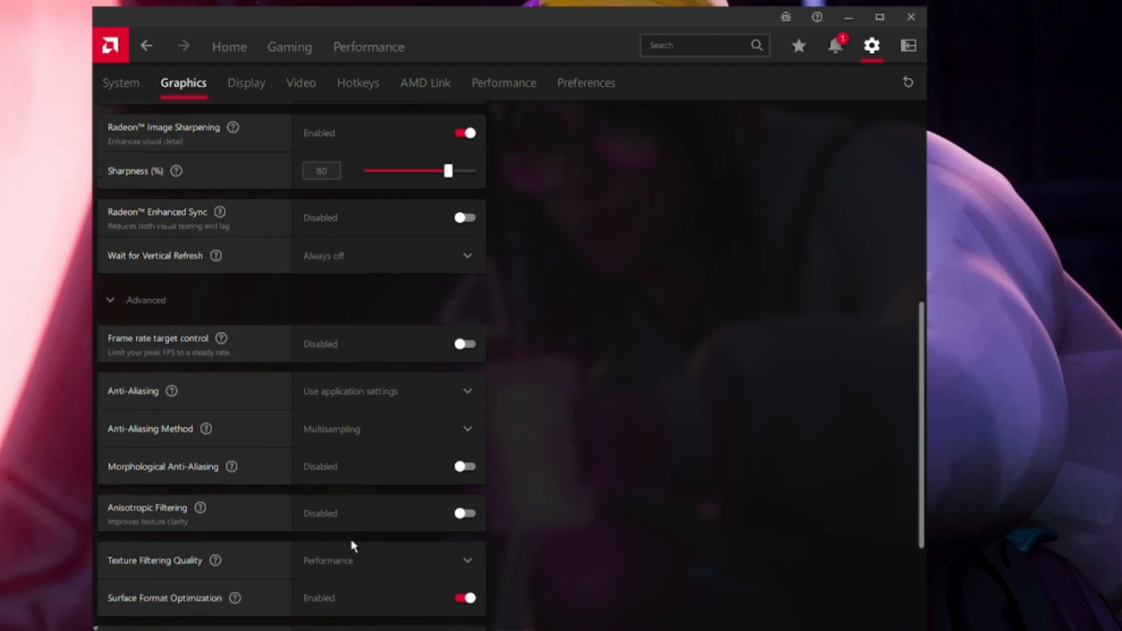
scroll(down, 3)
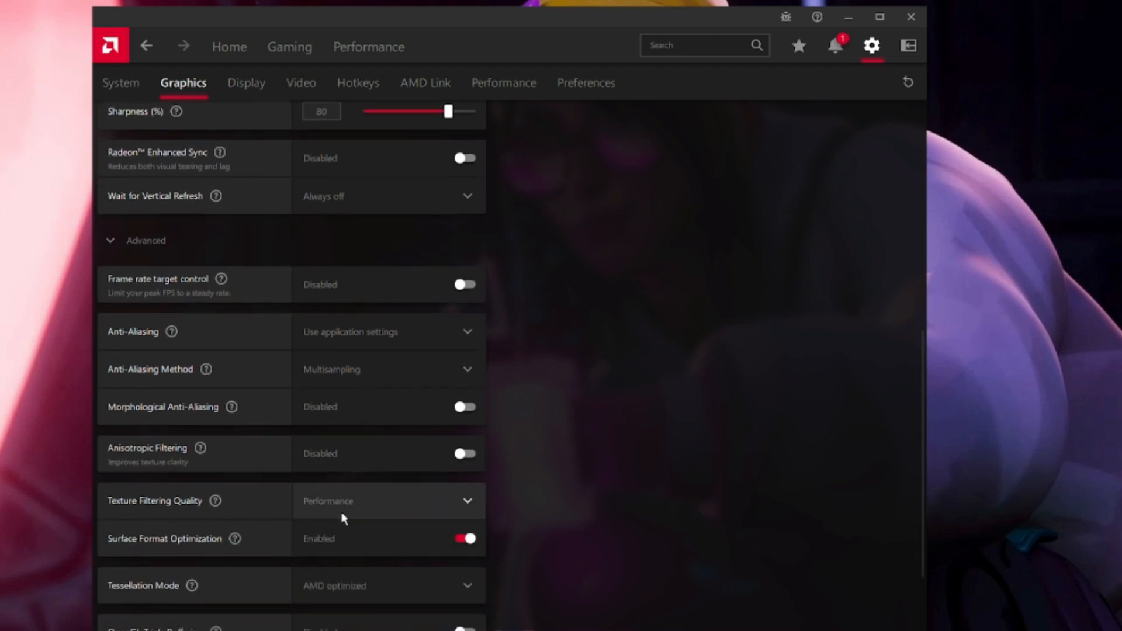
mouse_move(150, 549)
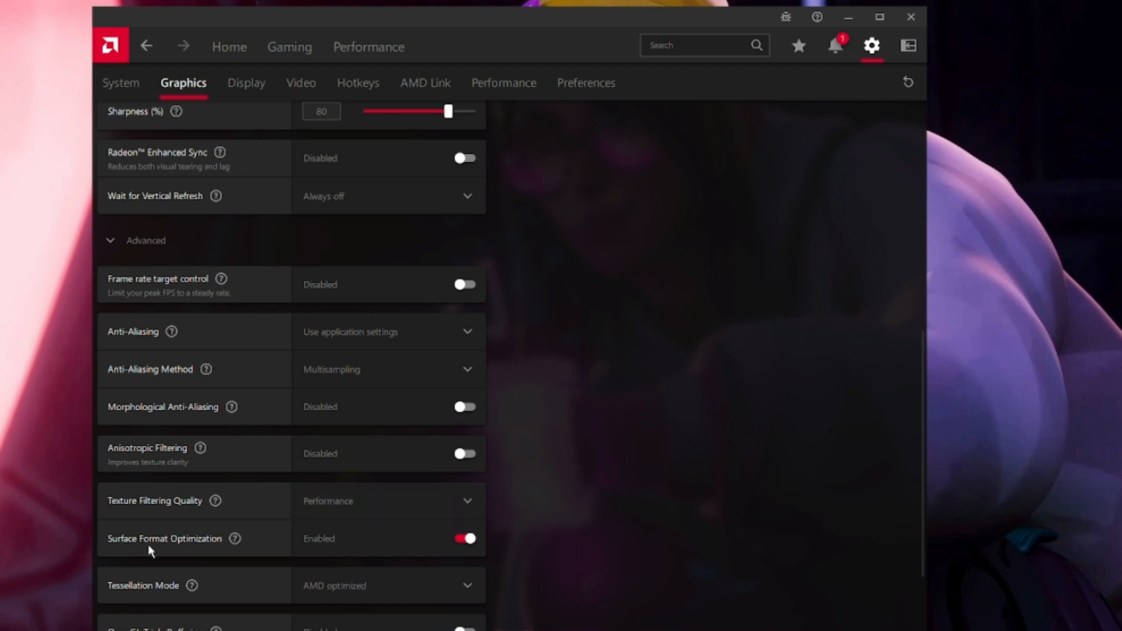
mouse_move(372, 549)
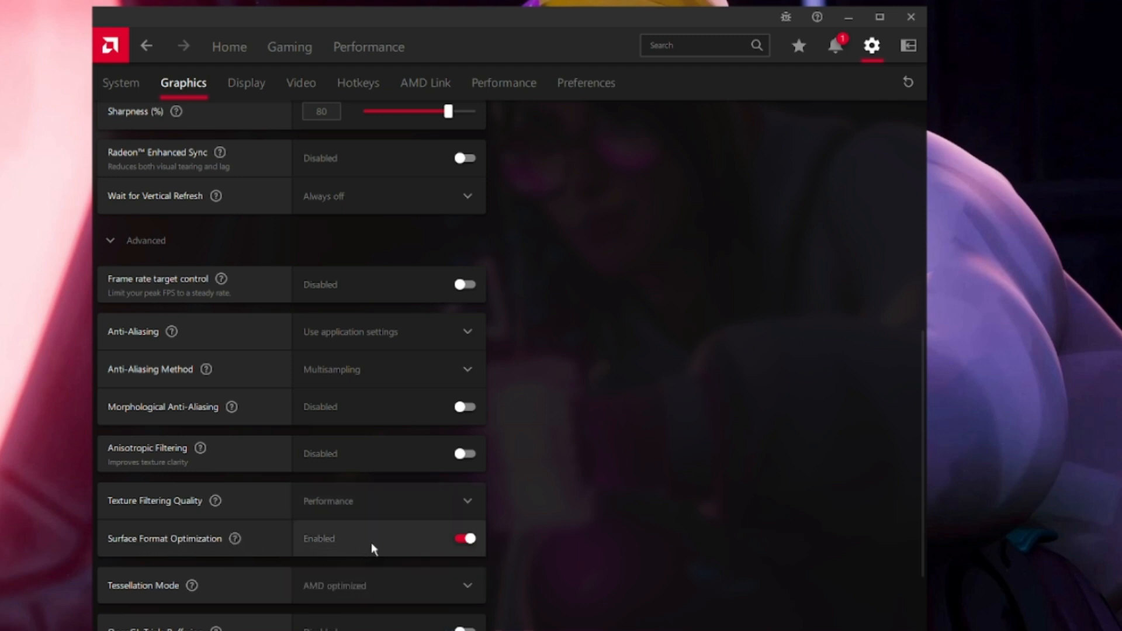
scroll(down, 3)
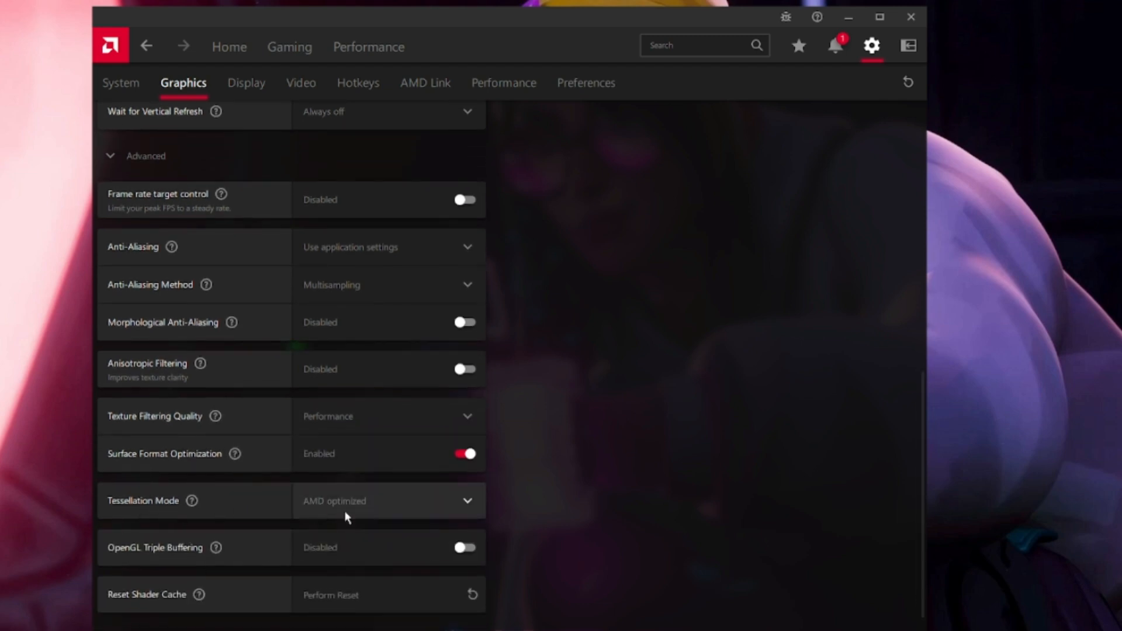
scroll(down, 3)
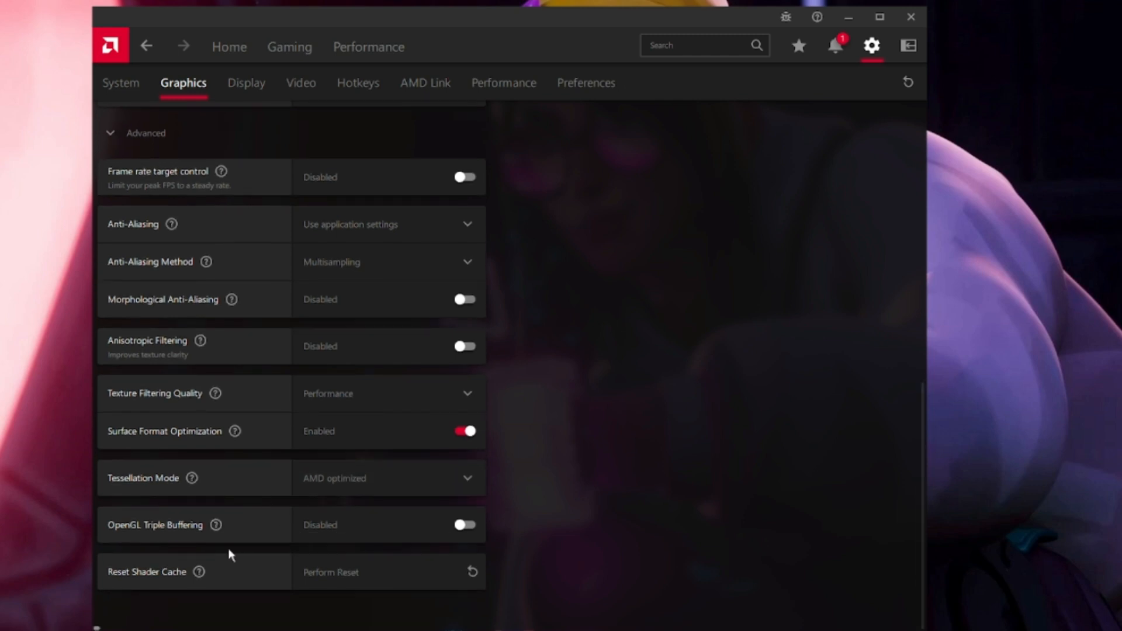
mouse_move(222, 568)
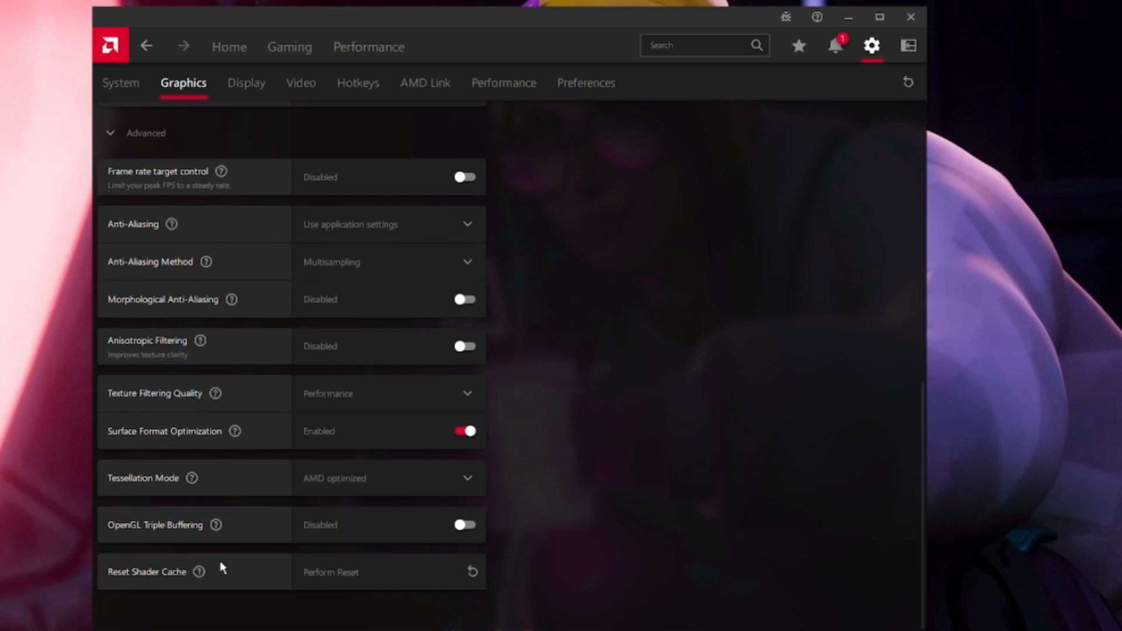
mouse_move(351, 517)
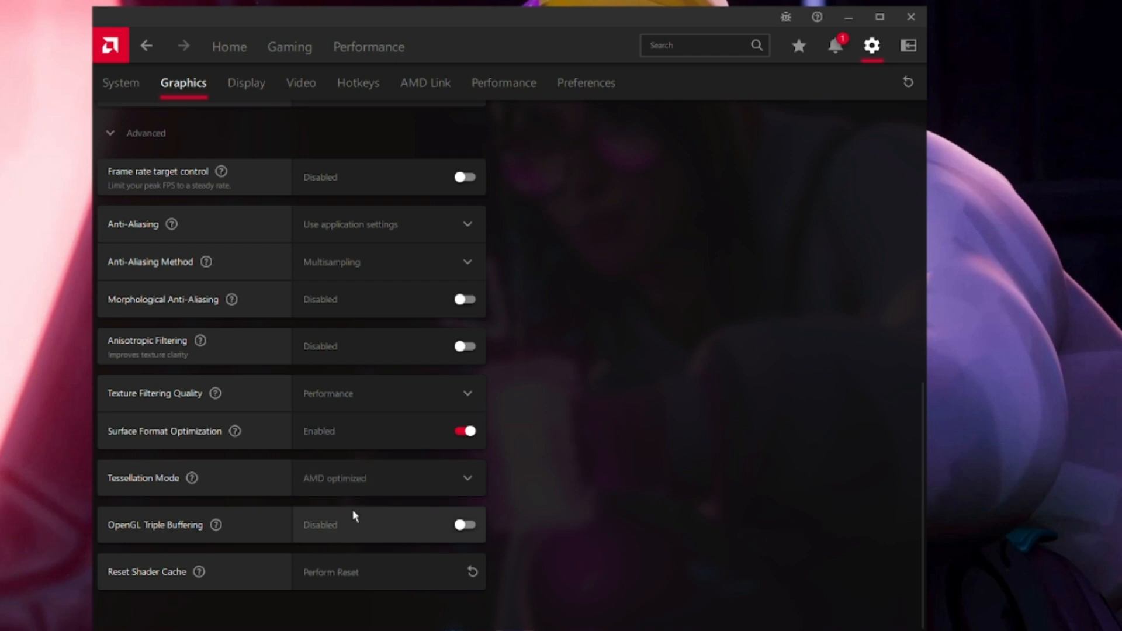
Show the Display settings with GPU Scaling disabled and the Custom Color values
click(245, 82)
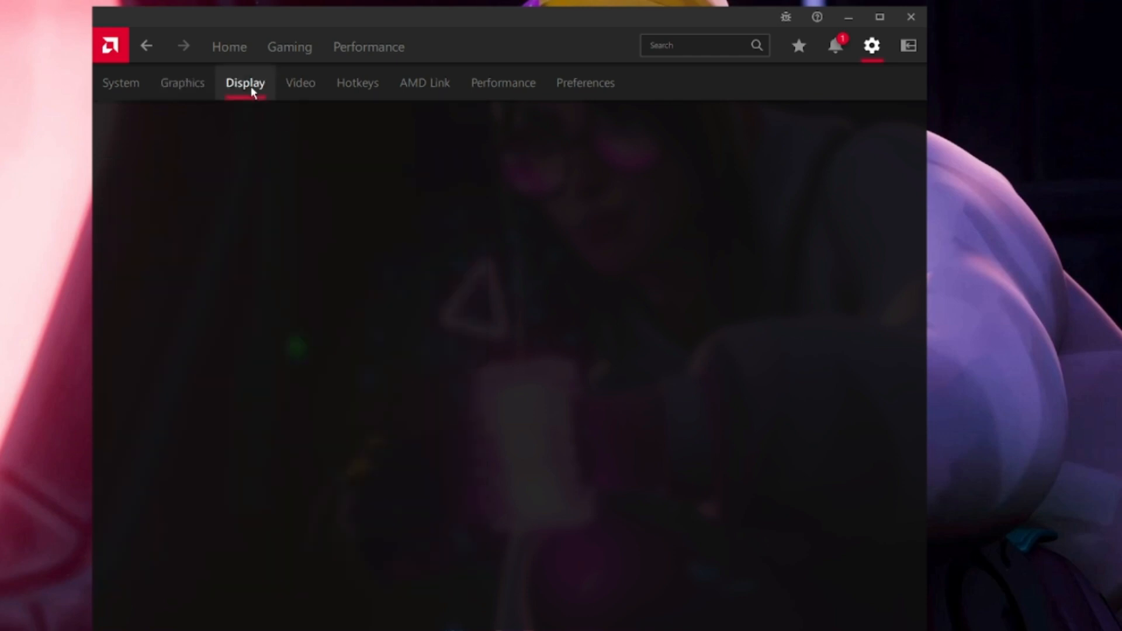
click(245, 82)
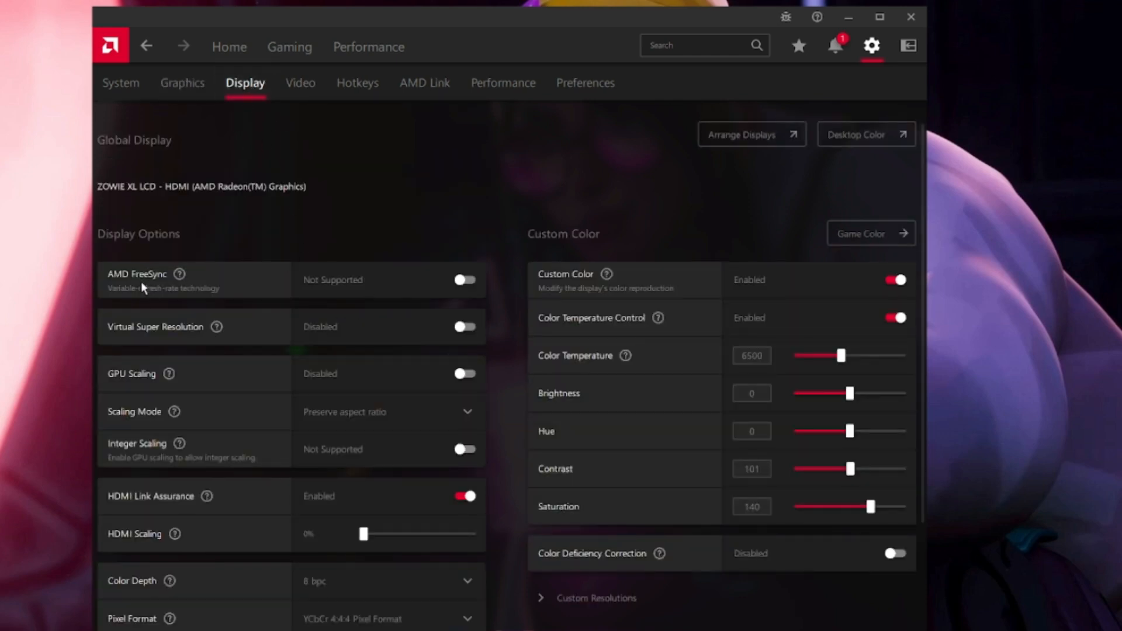
mouse_move(130, 342)
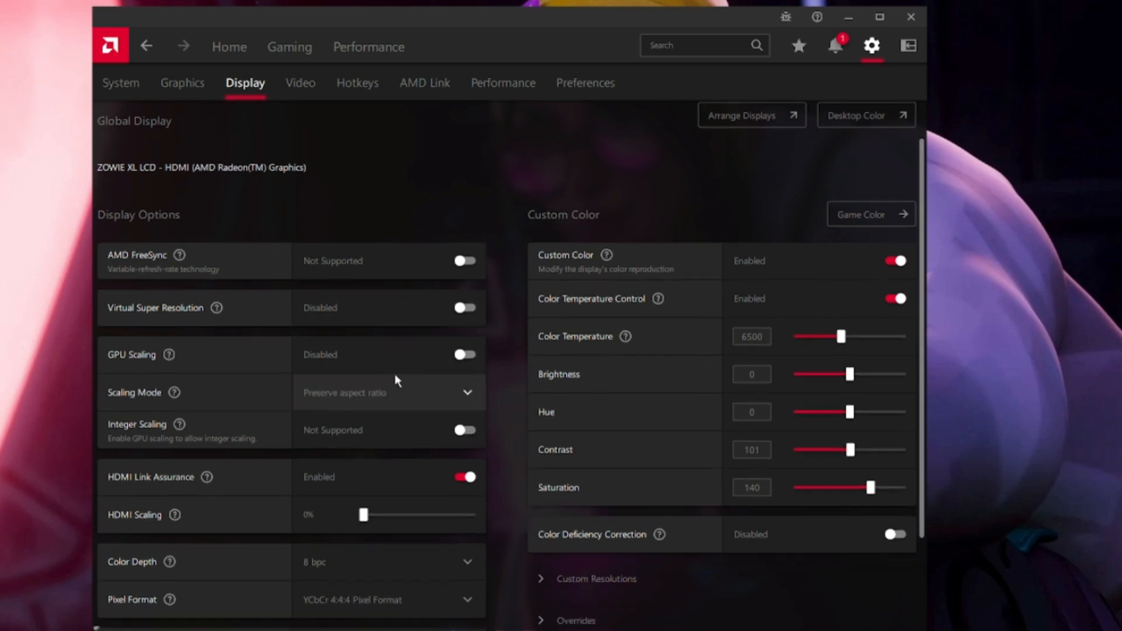
scroll(down, 3)
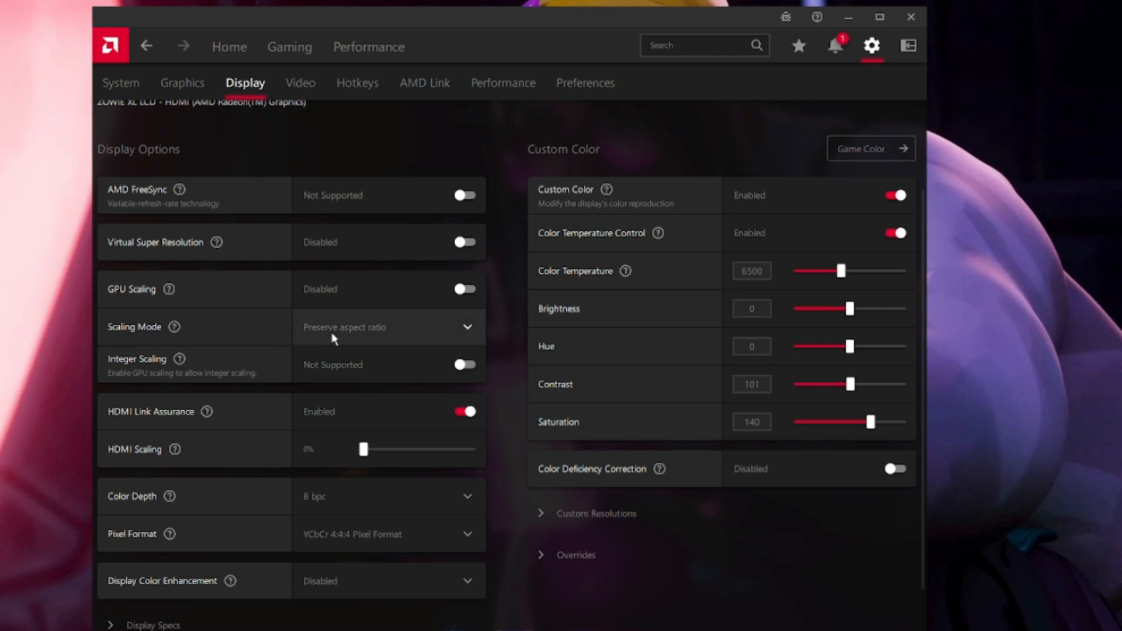
mouse_move(428, 336)
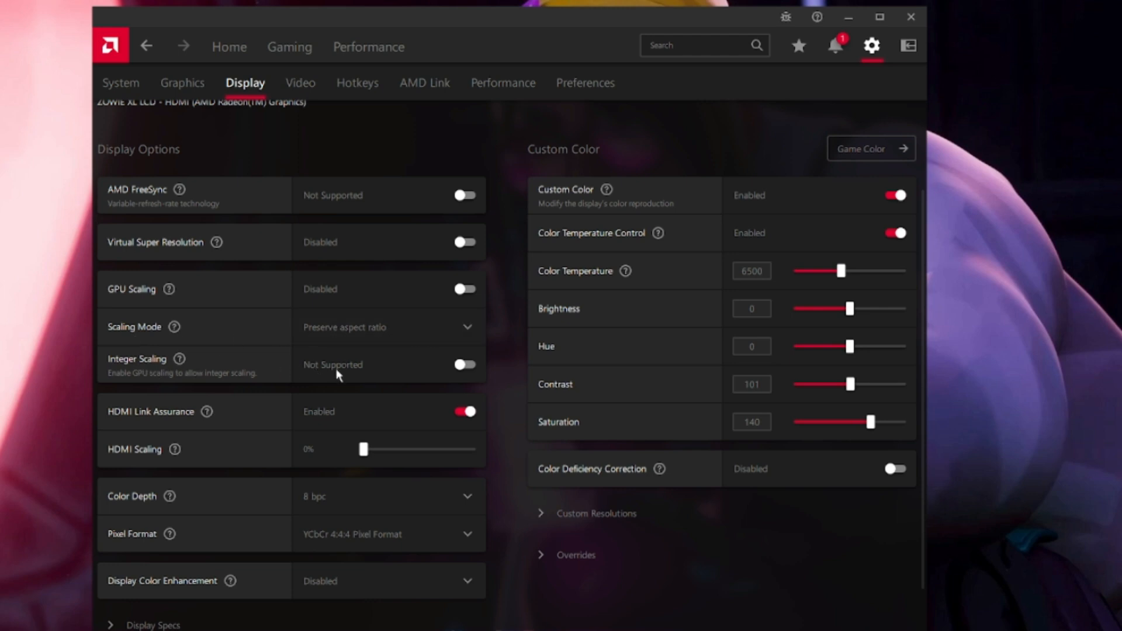
mouse_move(133, 428)
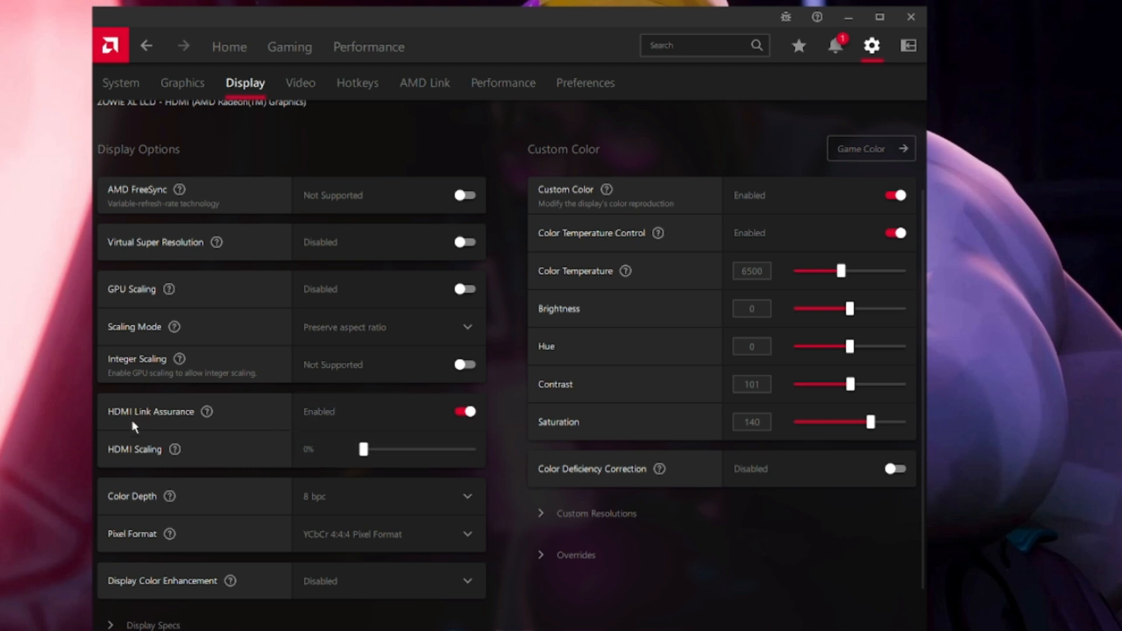
mouse_move(358, 422)
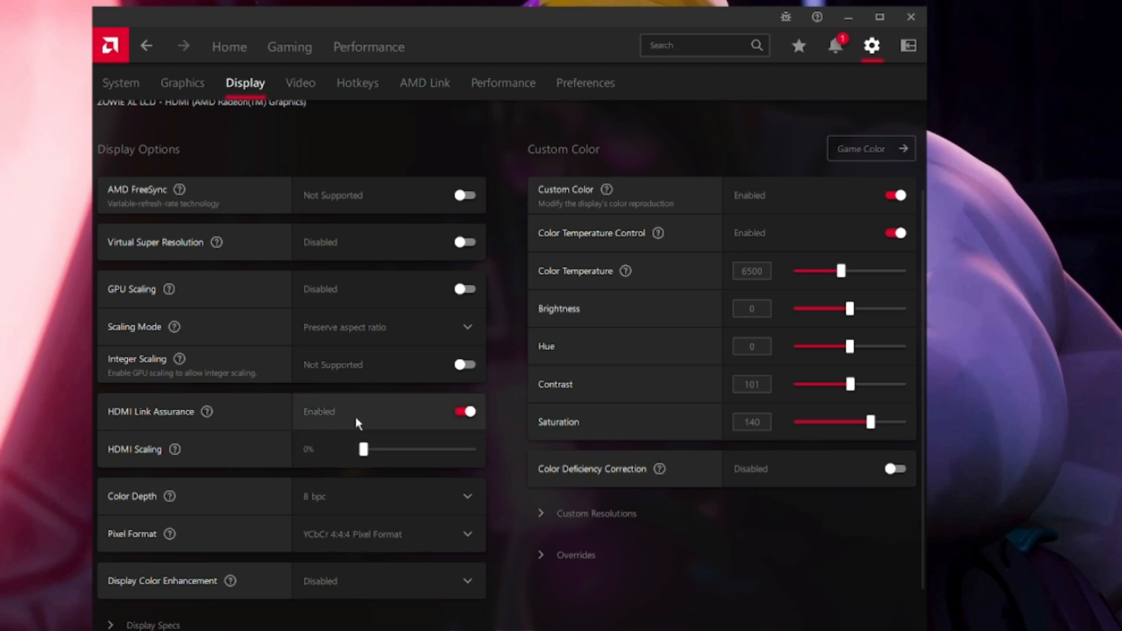
scroll(up, 3)
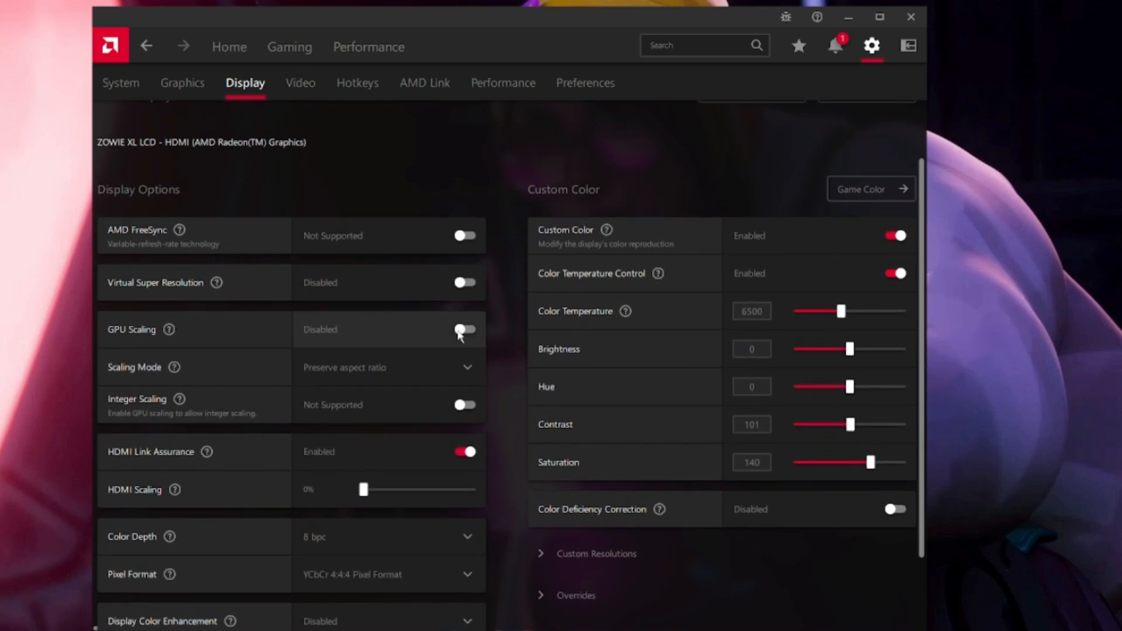
mouse_move(681, 253)
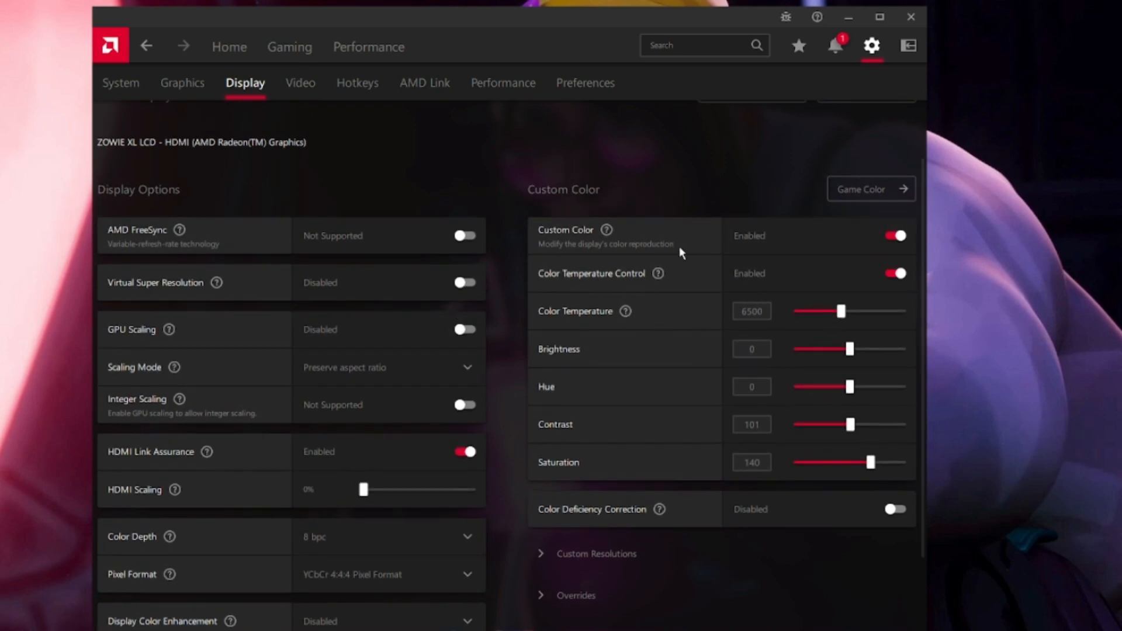
mouse_move(604, 281)
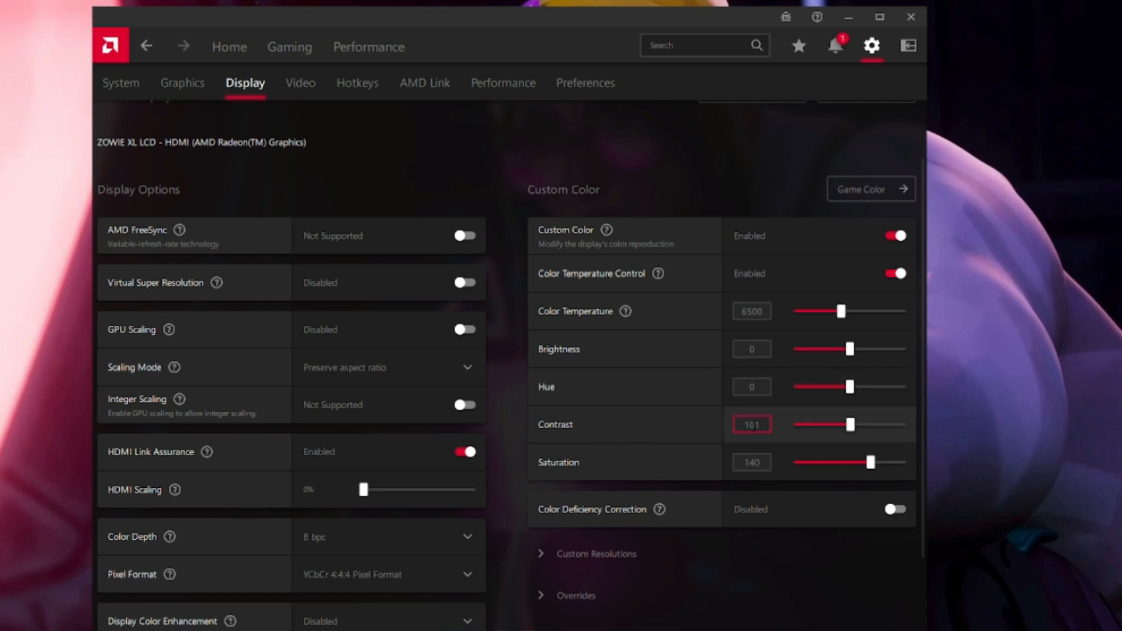
Leave the custom colour values unchanged and show the Video settings with Vivid selected
click(752, 463)
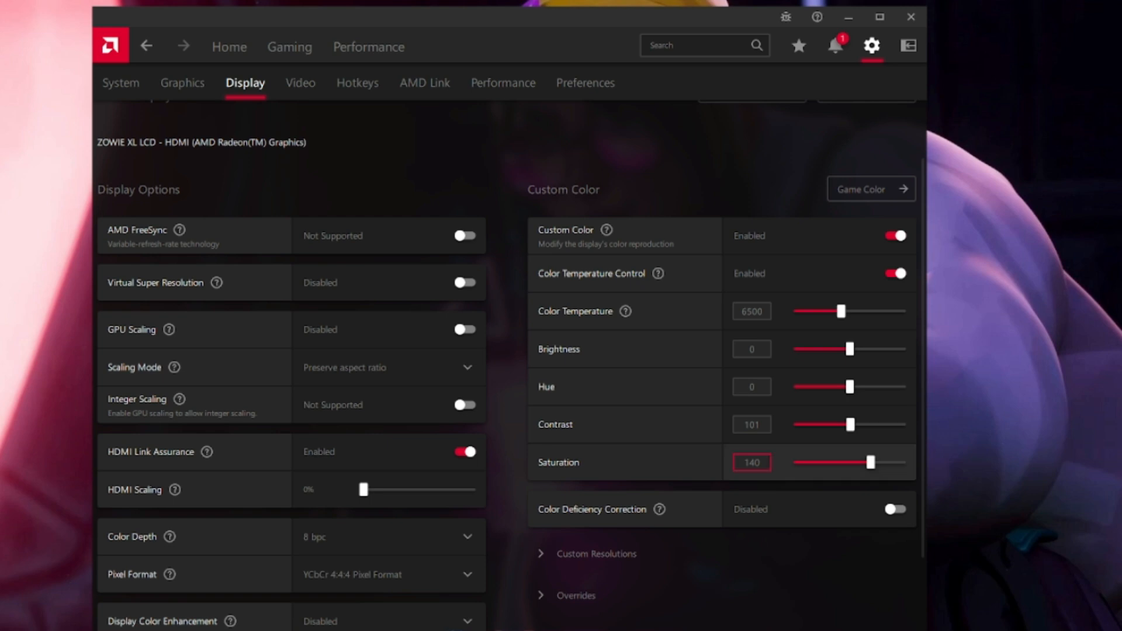
mouse_move(621, 522)
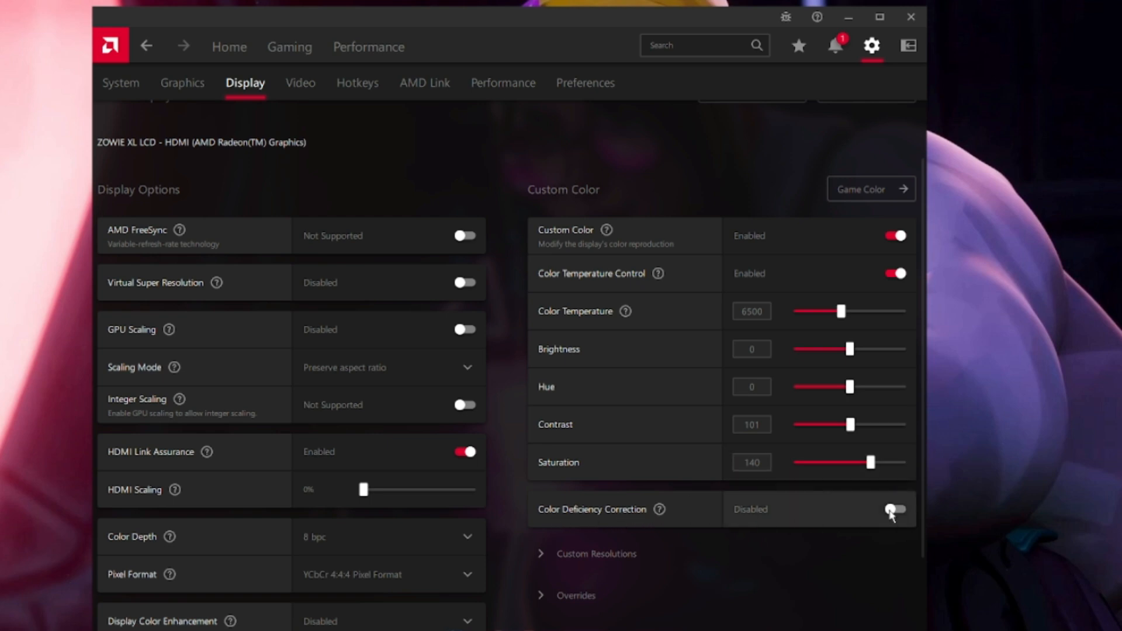
click(299, 82)
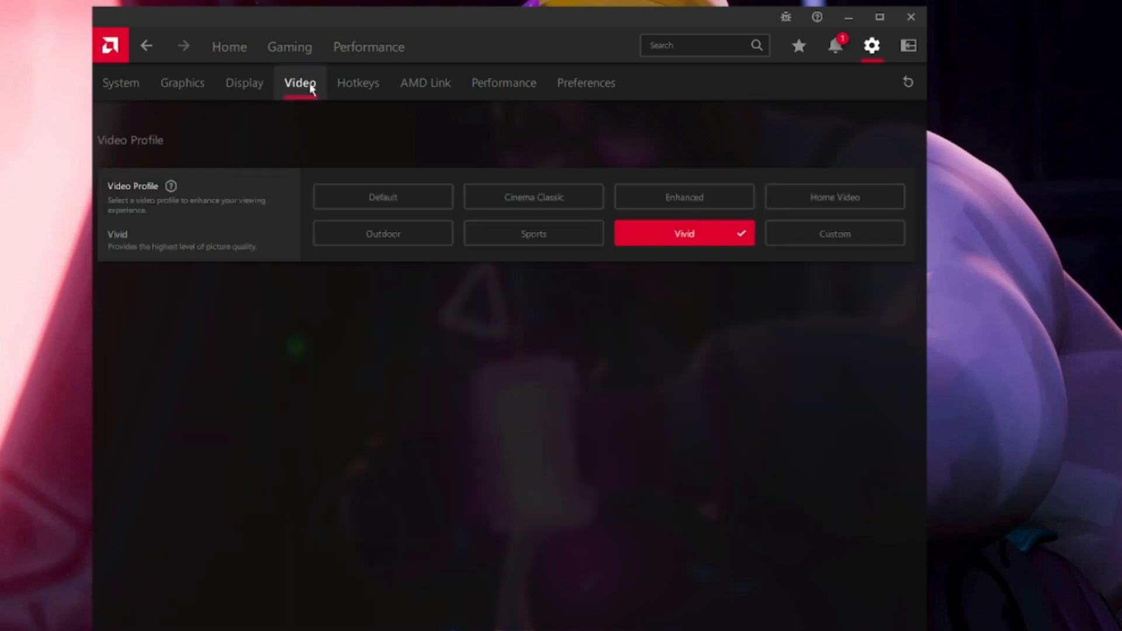
mouse_move(684, 243)
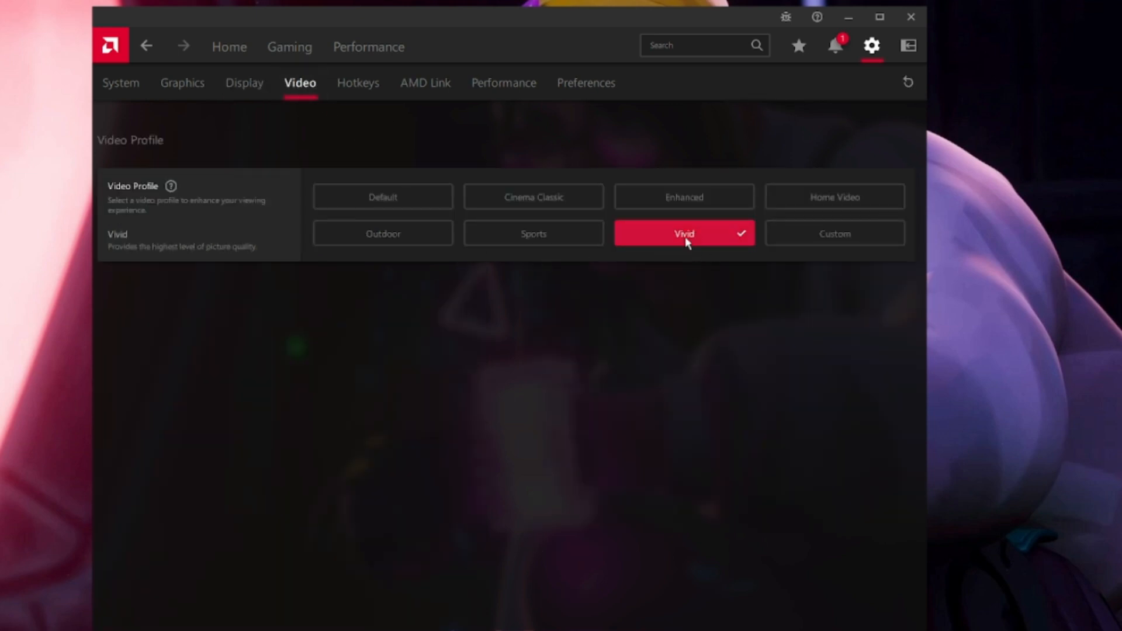
Review Hotkeys and AMD Link, then show Performance metrics with 2-second sampling, overlay disabled
click(357, 83)
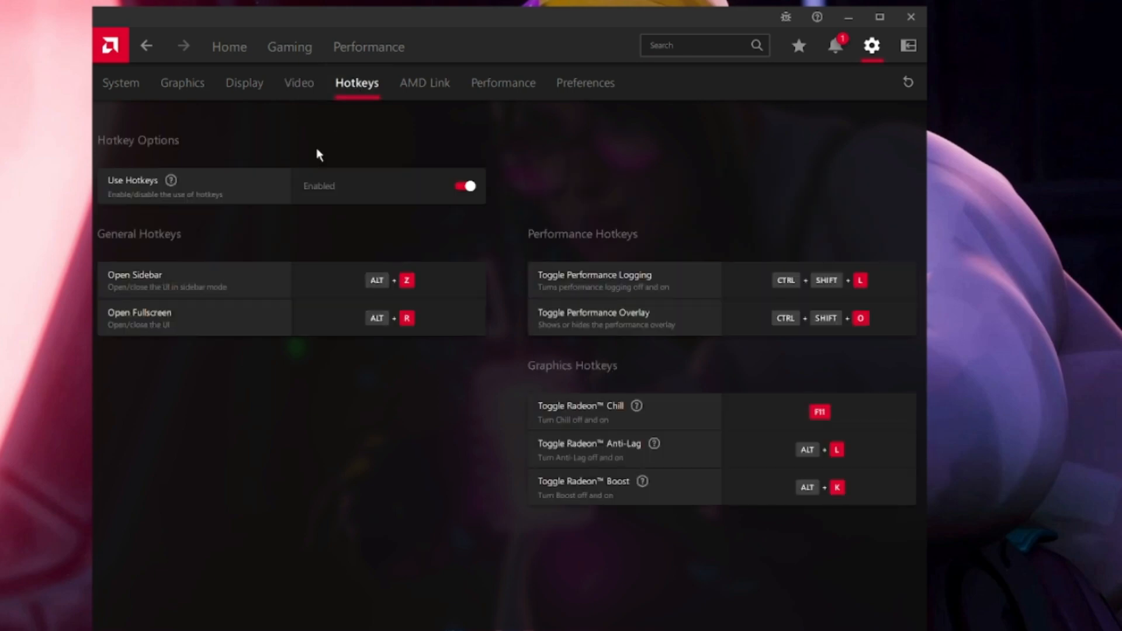
mouse_move(362, 408)
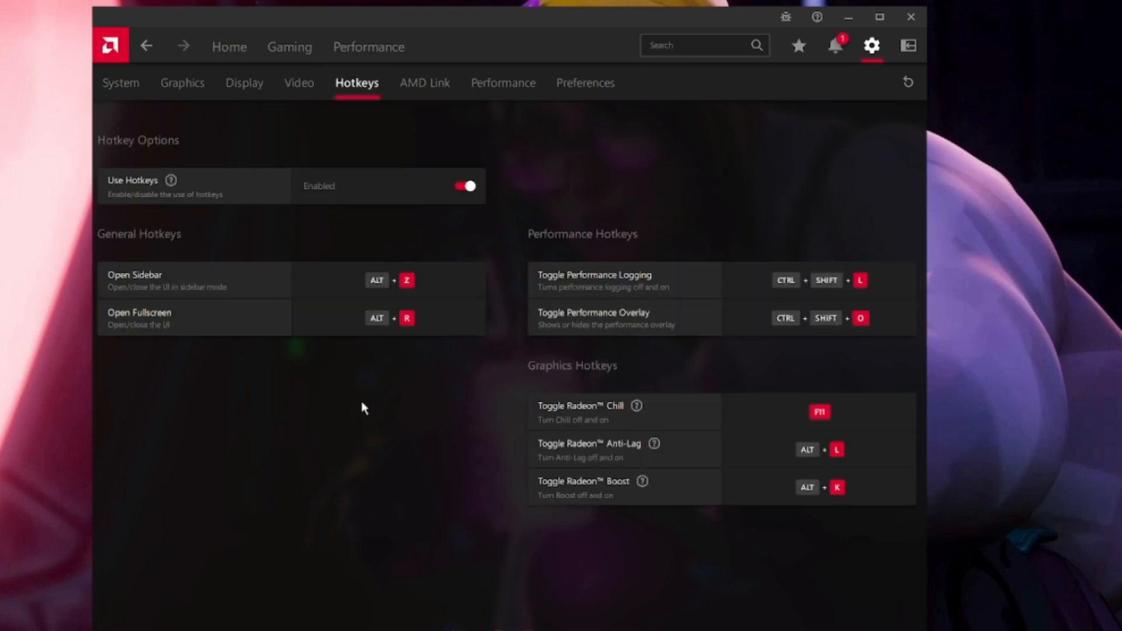
click(424, 82)
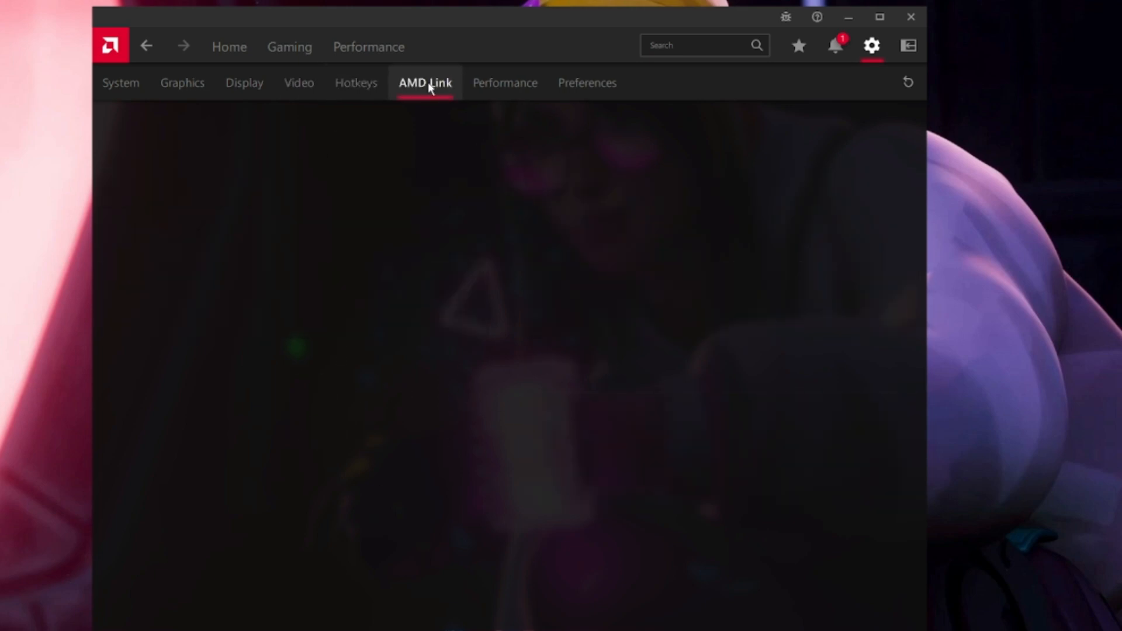
click(503, 82)
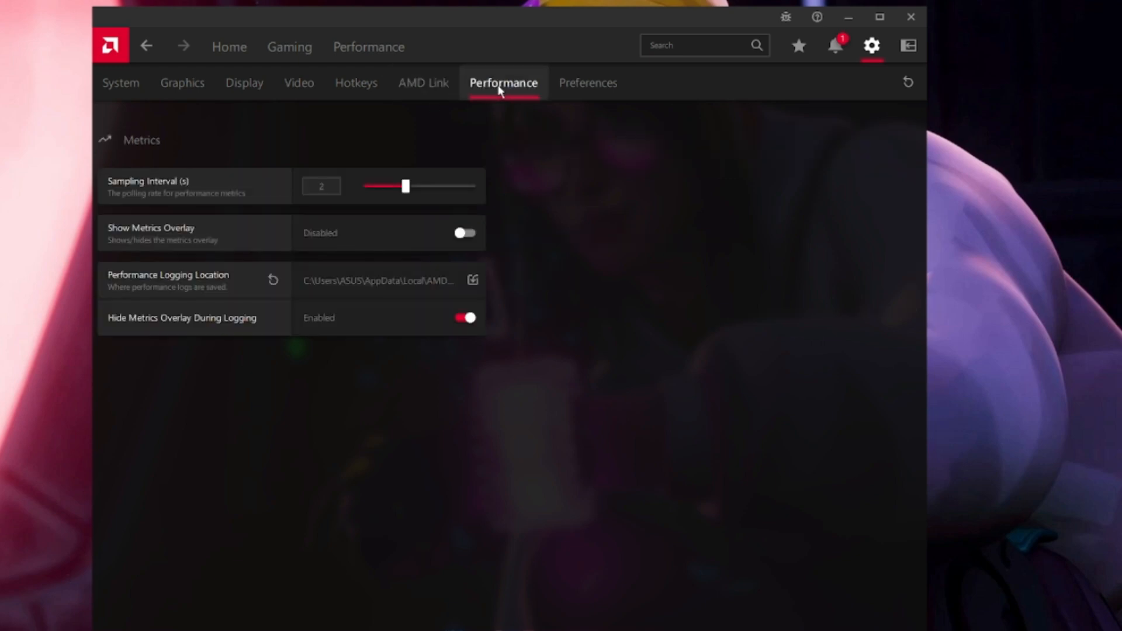
mouse_move(169, 196)
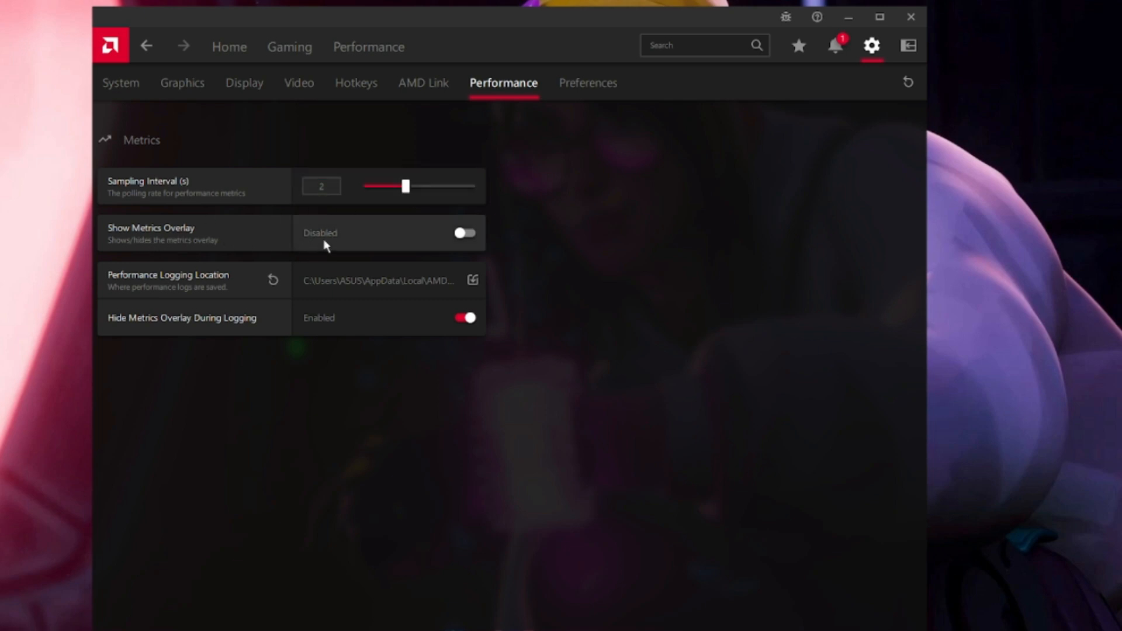
mouse_move(183, 331)
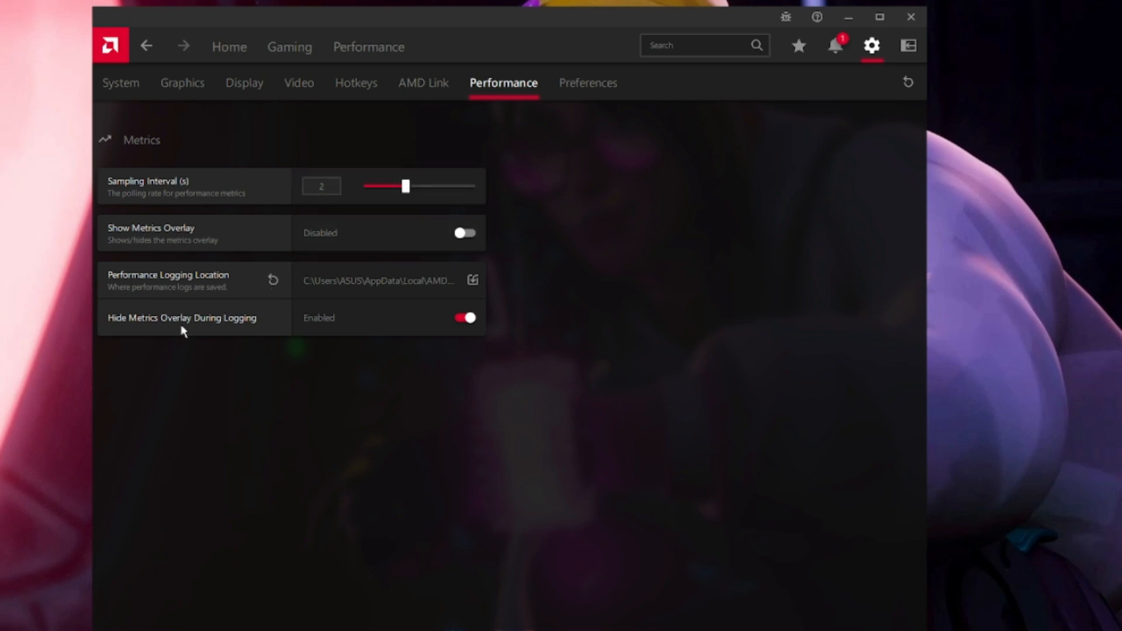
mouse_move(350, 331)
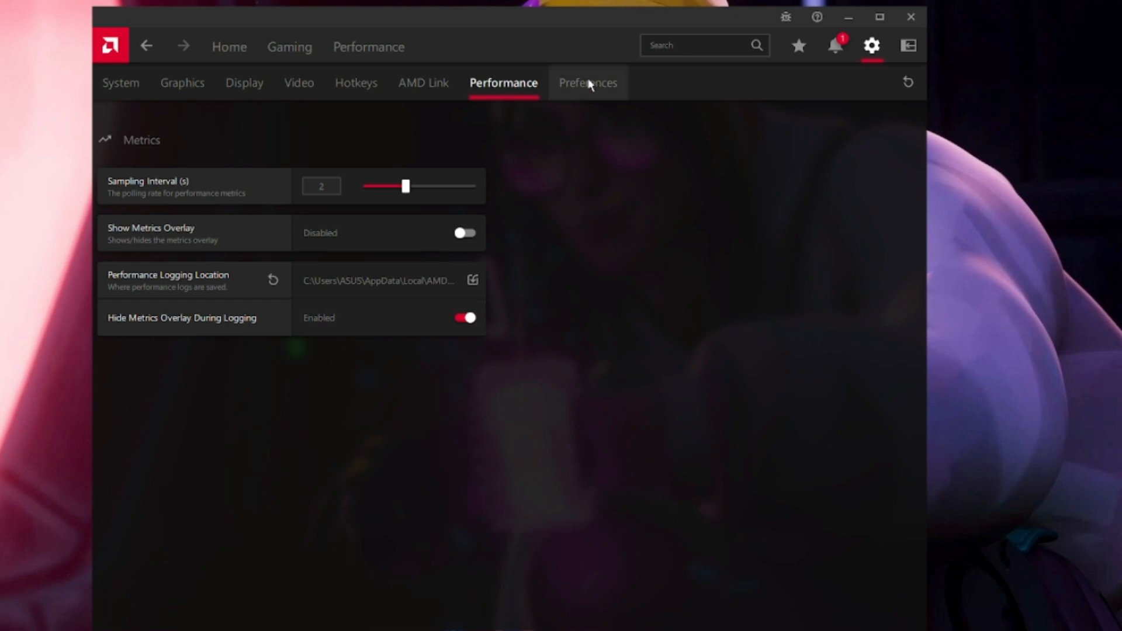
Show the Preferences page with In-Game Overlay and Always On Top enabled, English language
click(587, 82)
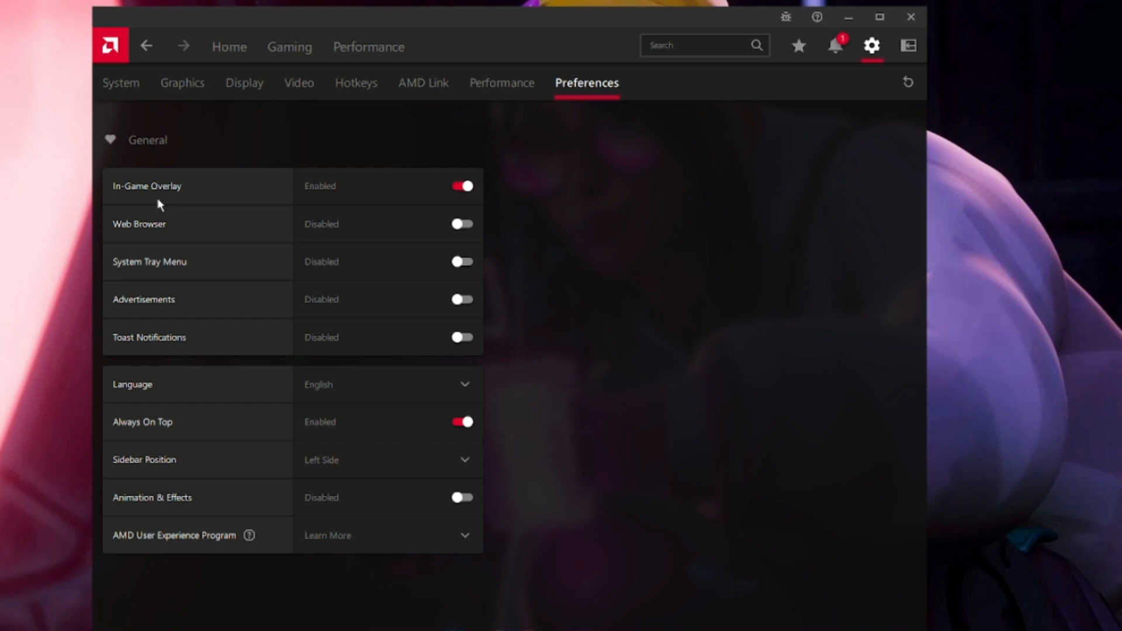
mouse_move(400, 207)
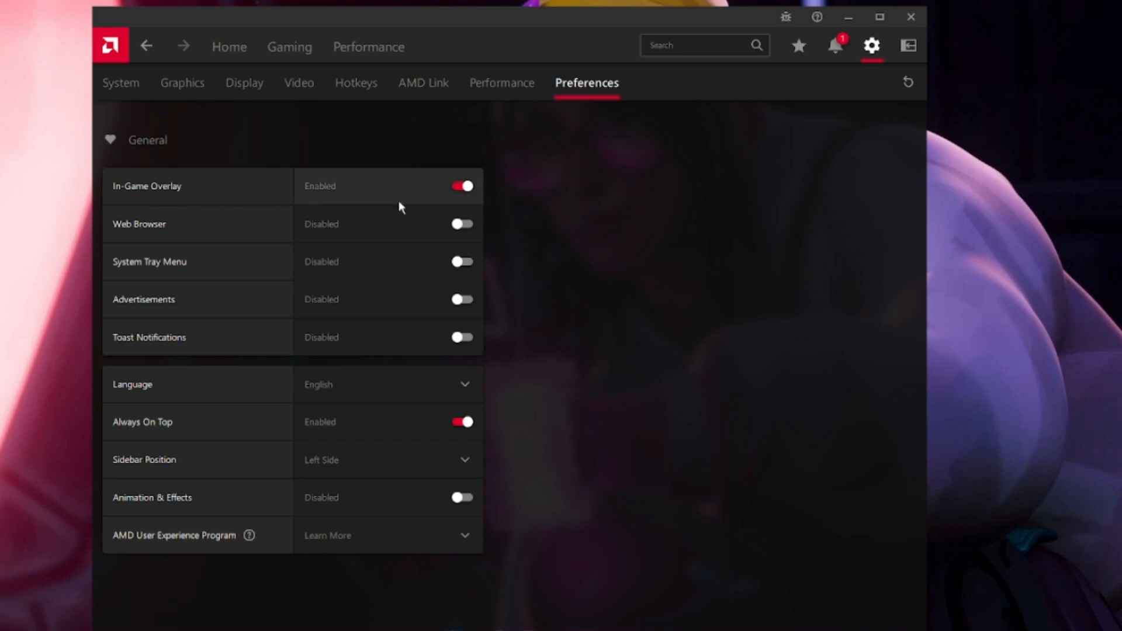
mouse_move(143, 269)
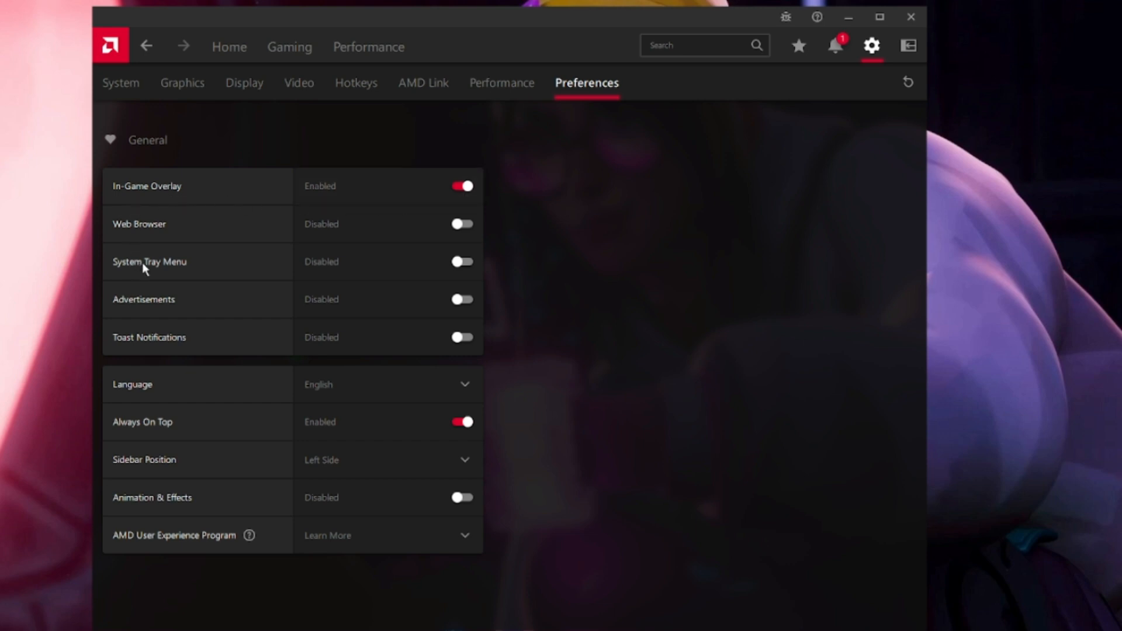
mouse_move(151, 346)
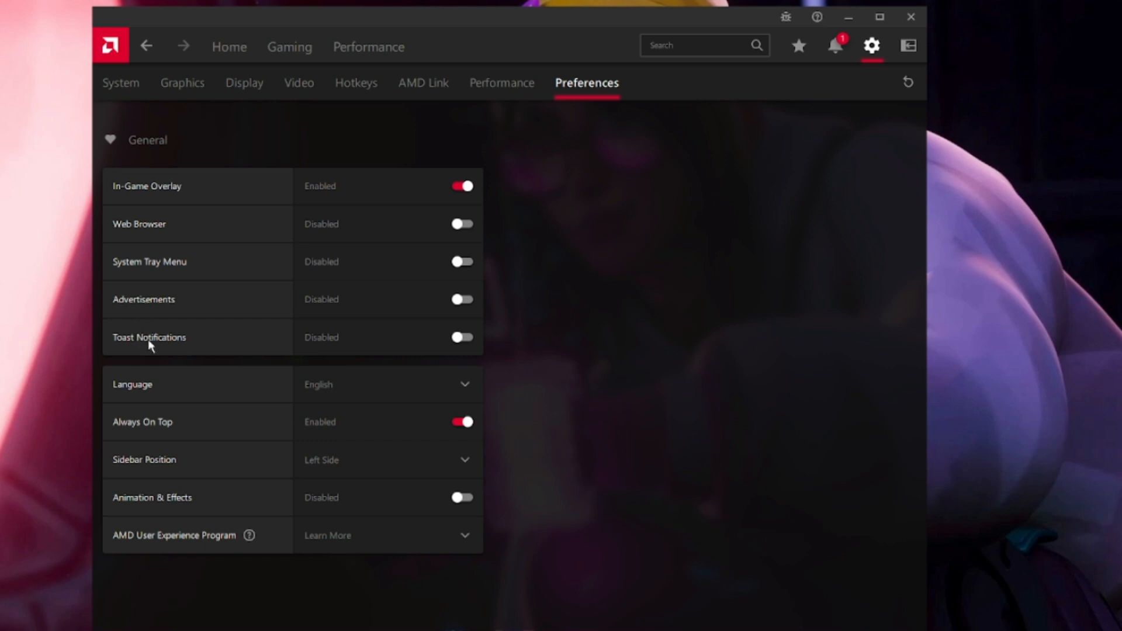
mouse_move(148, 437)
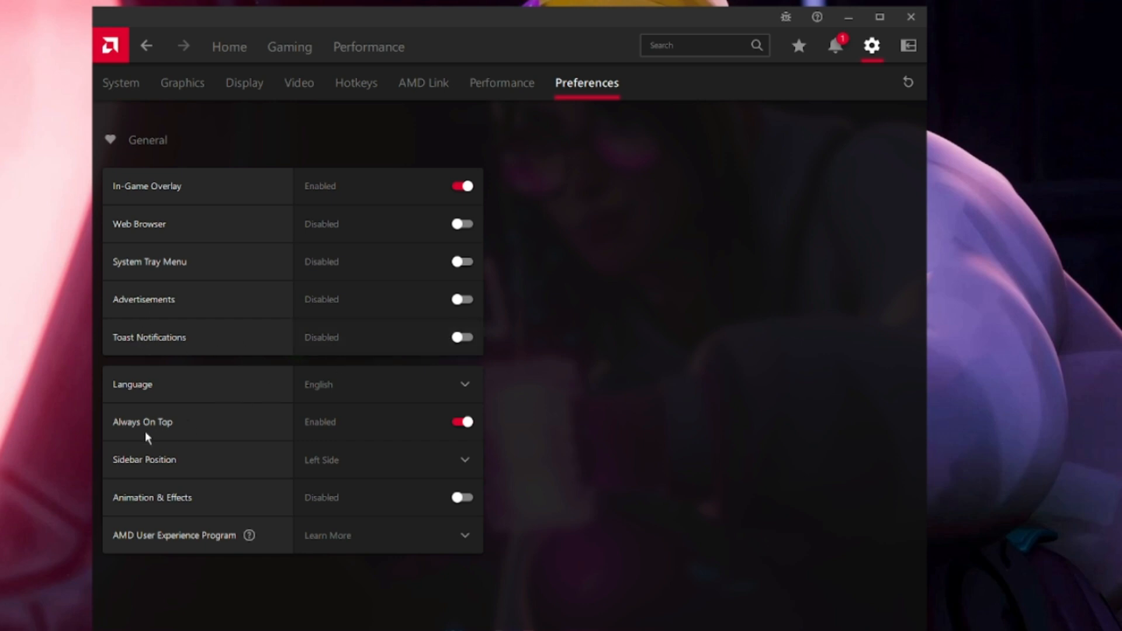
mouse_move(444, 385)
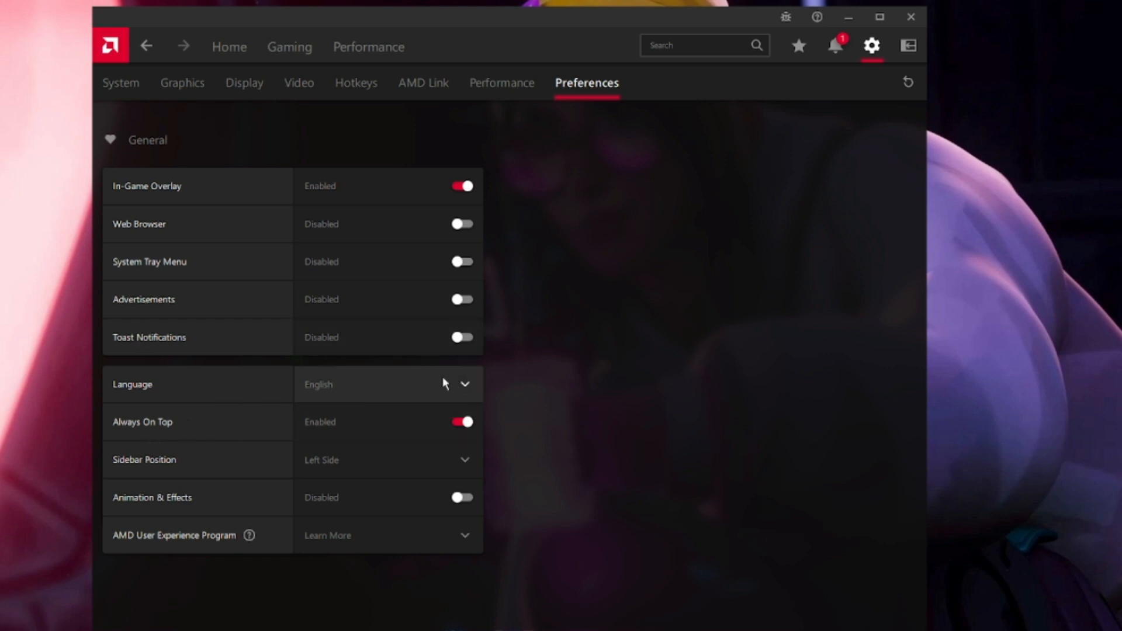
mouse_move(349, 469)
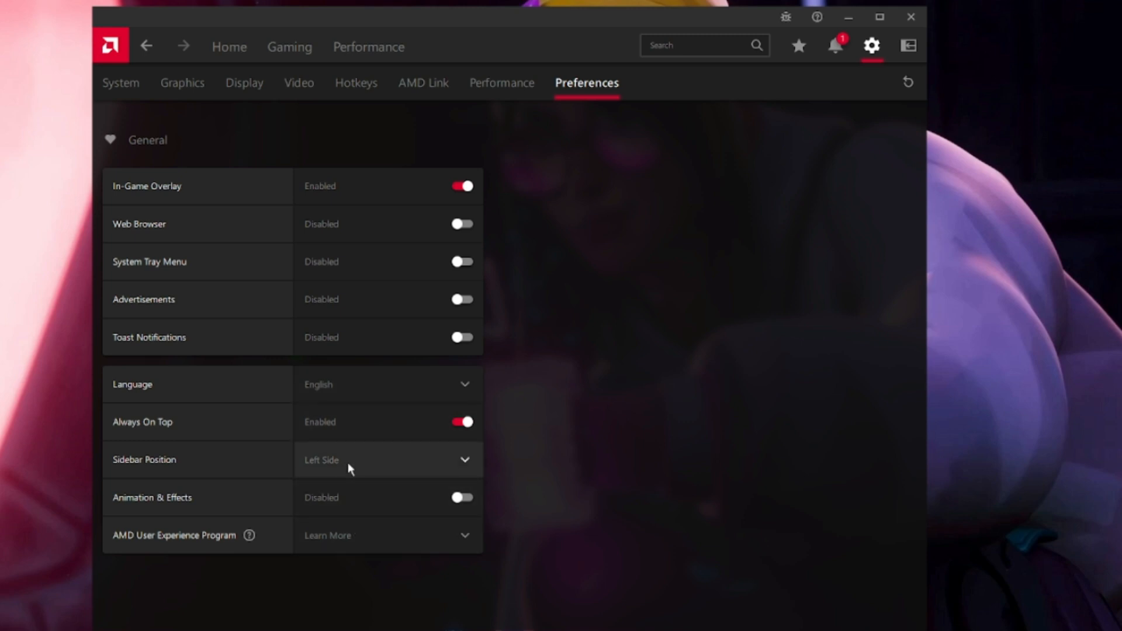
mouse_move(353, 223)
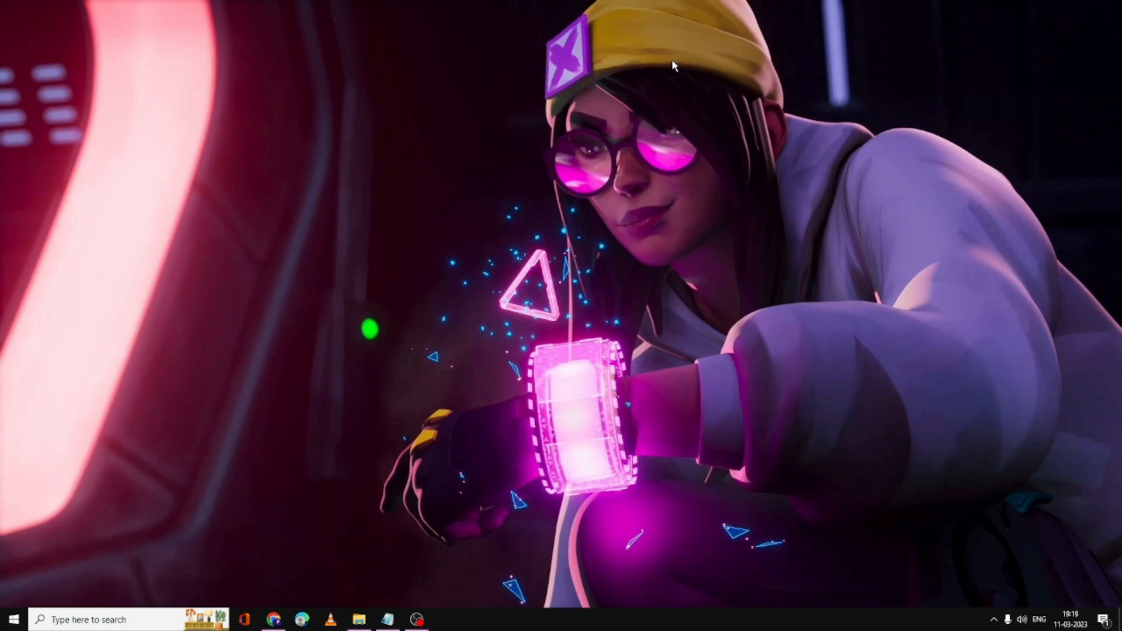
Extract the AMD Optimize Pack by Sebrauf archive here in the Pictures folder
click(359, 620)
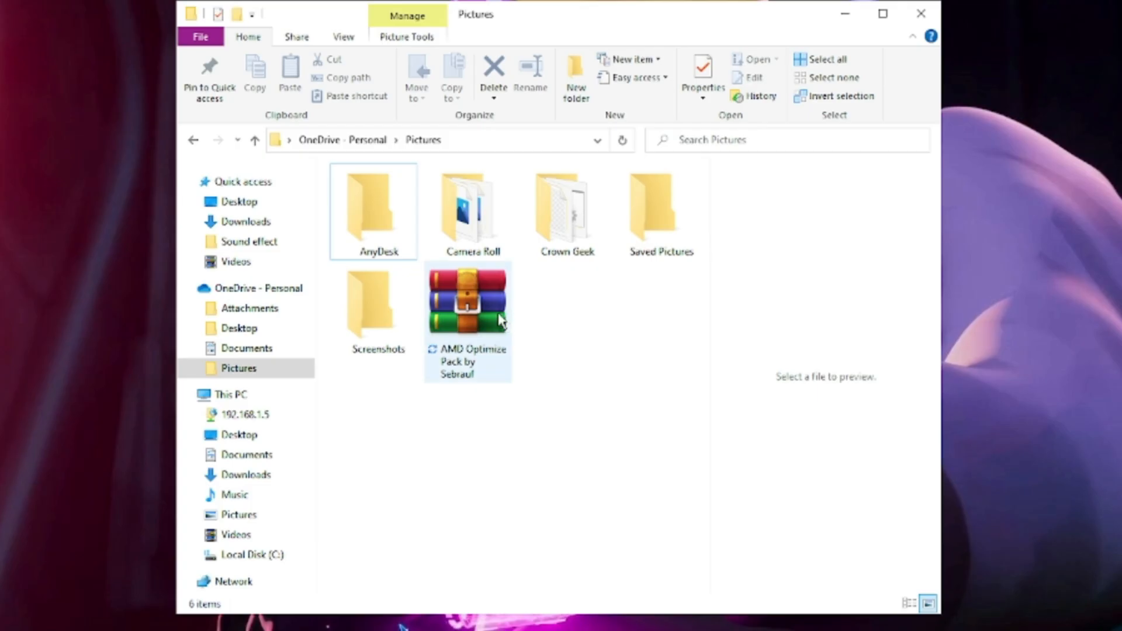
right_click(468, 300)
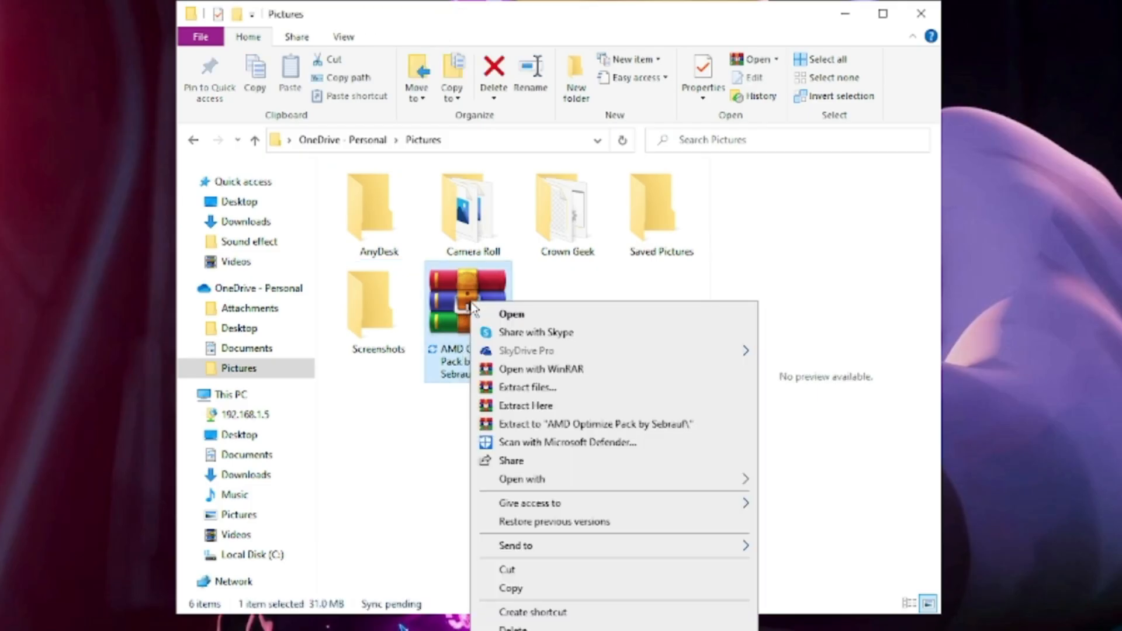
mouse_move(525, 405)
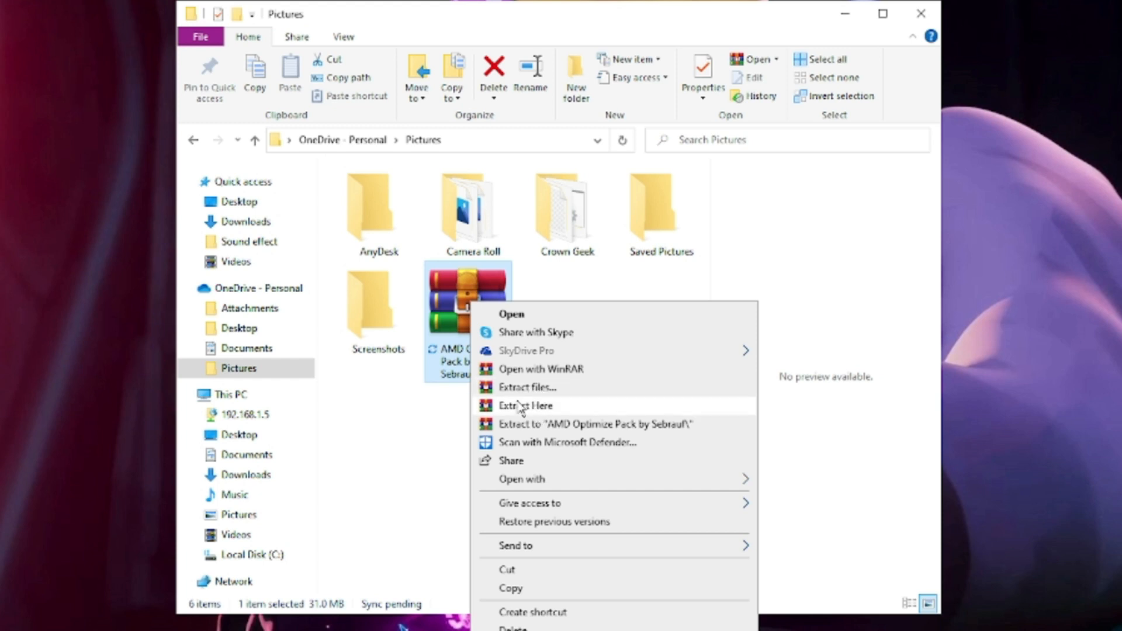
click(524, 405)
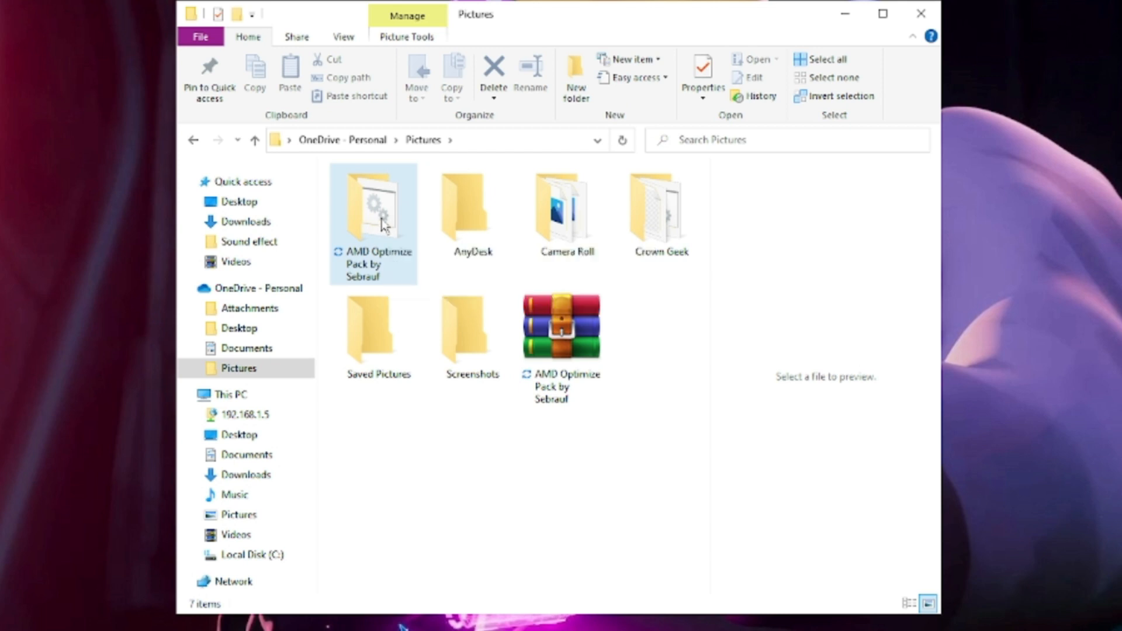
Set visual effects to best performance, keeping thumbnails and smooth screen font edges, and confirm
double_click(373, 208)
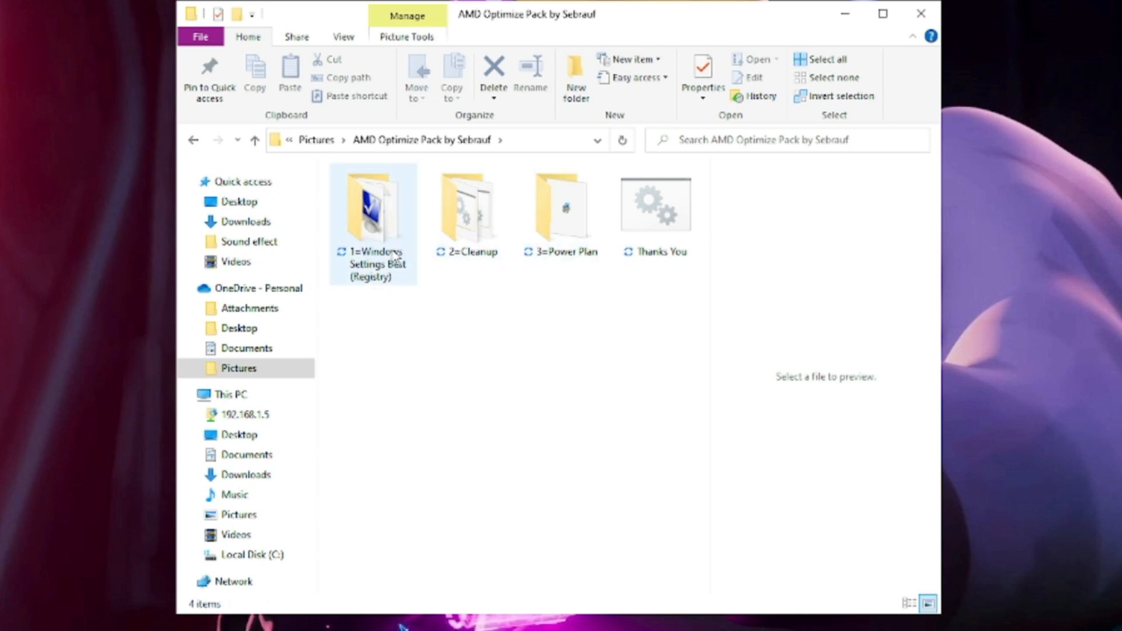
mouse_move(387, 283)
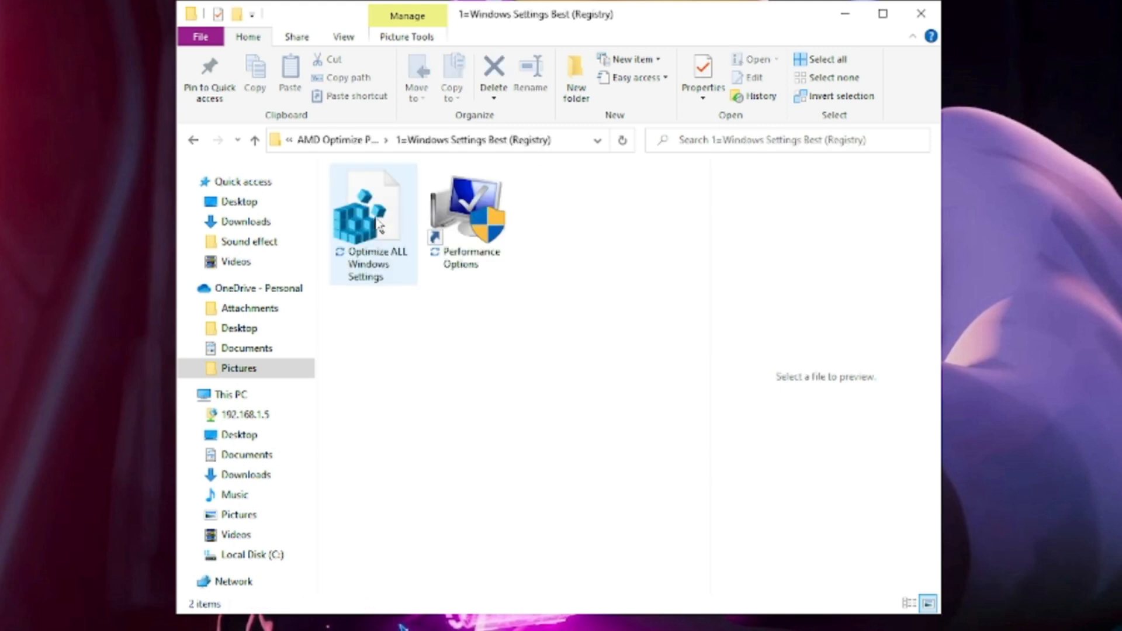
mouse_move(387, 250)
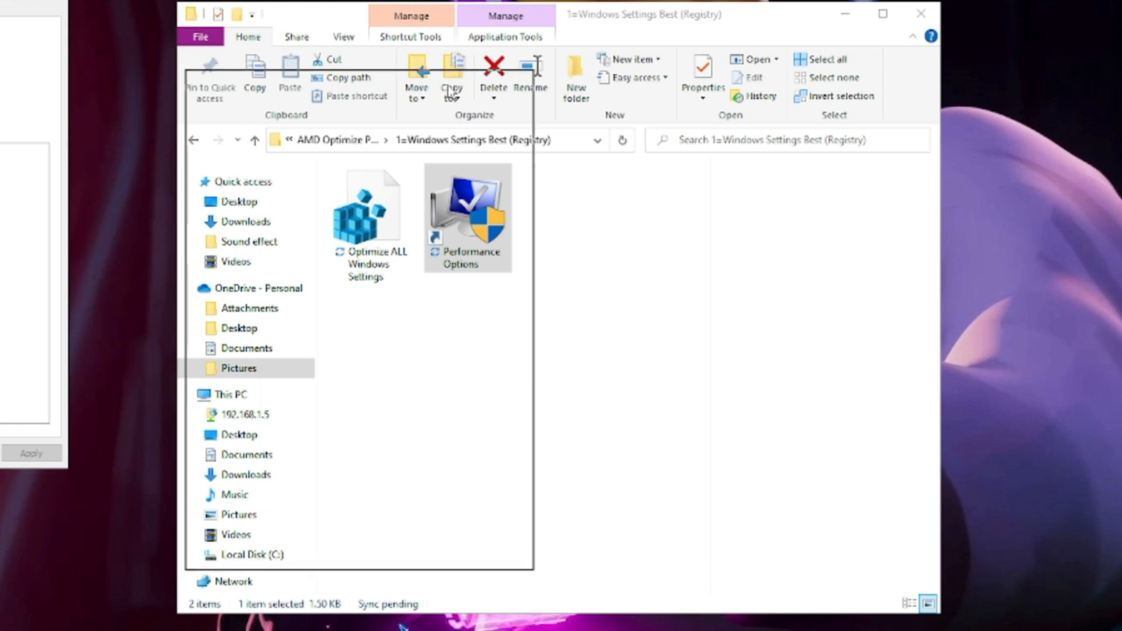
double_click(468, 215)
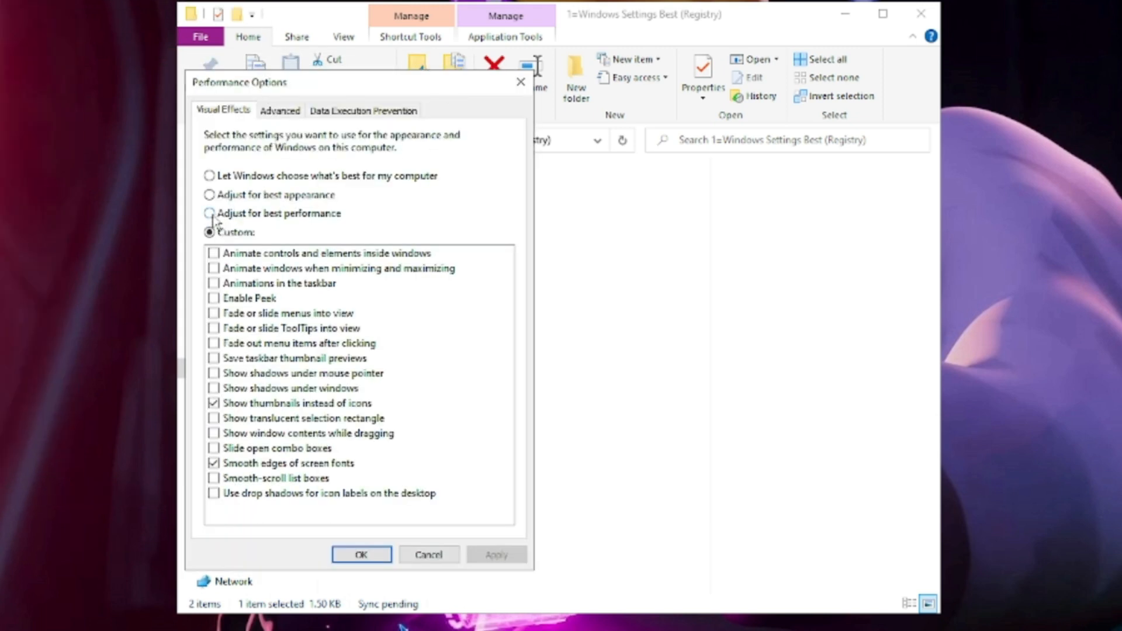
click(209, 212)
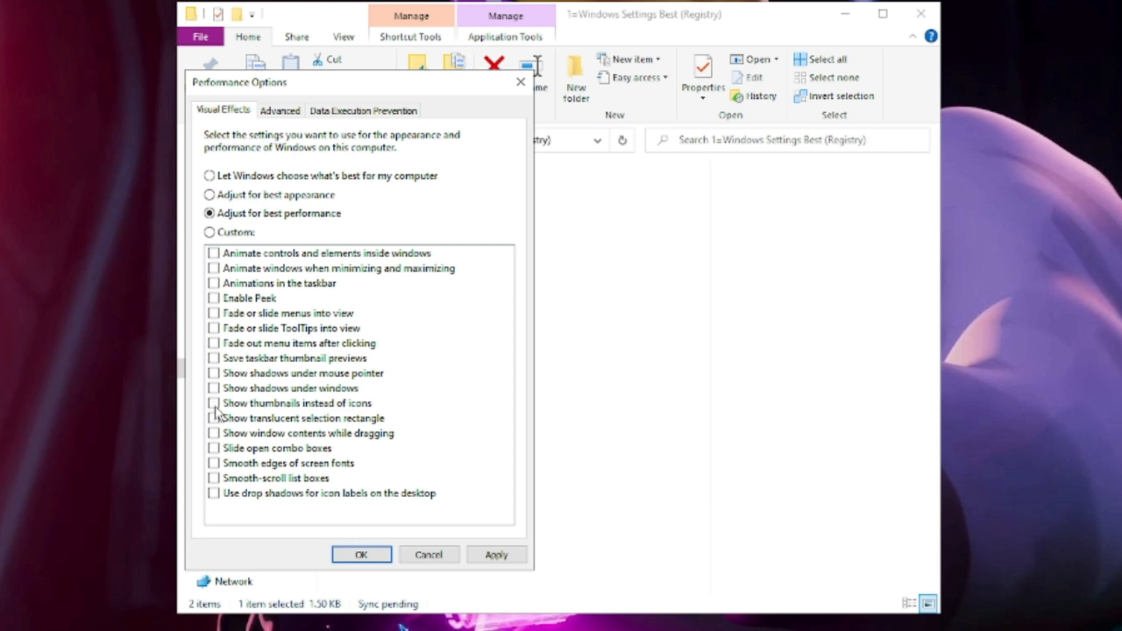
click(214, 403)
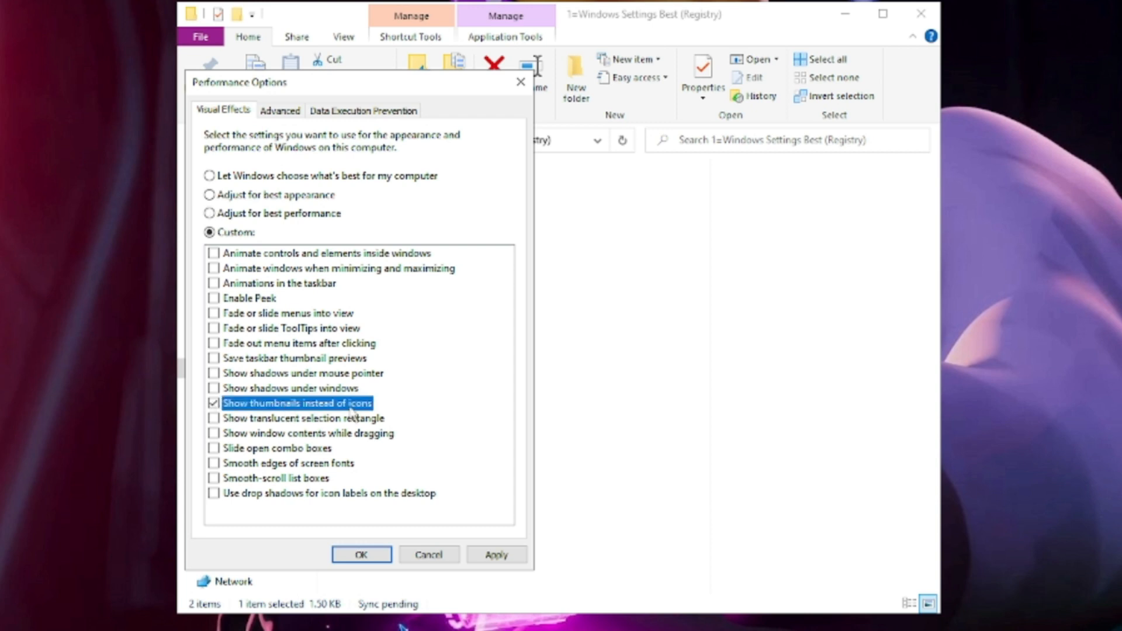
click(214, 462)
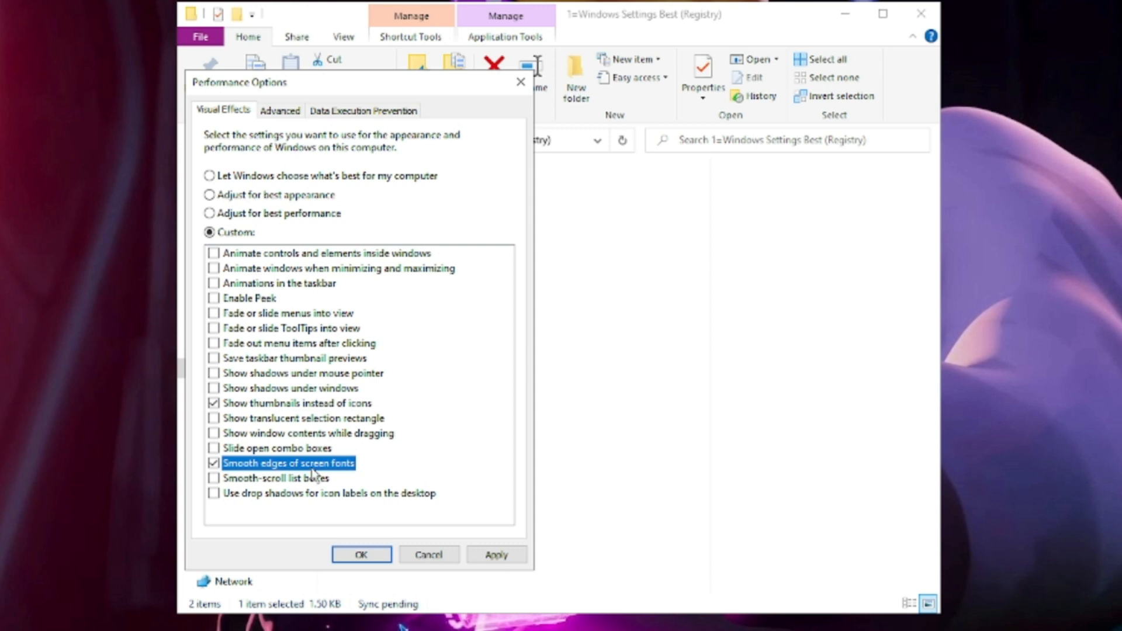
click(496, 554)
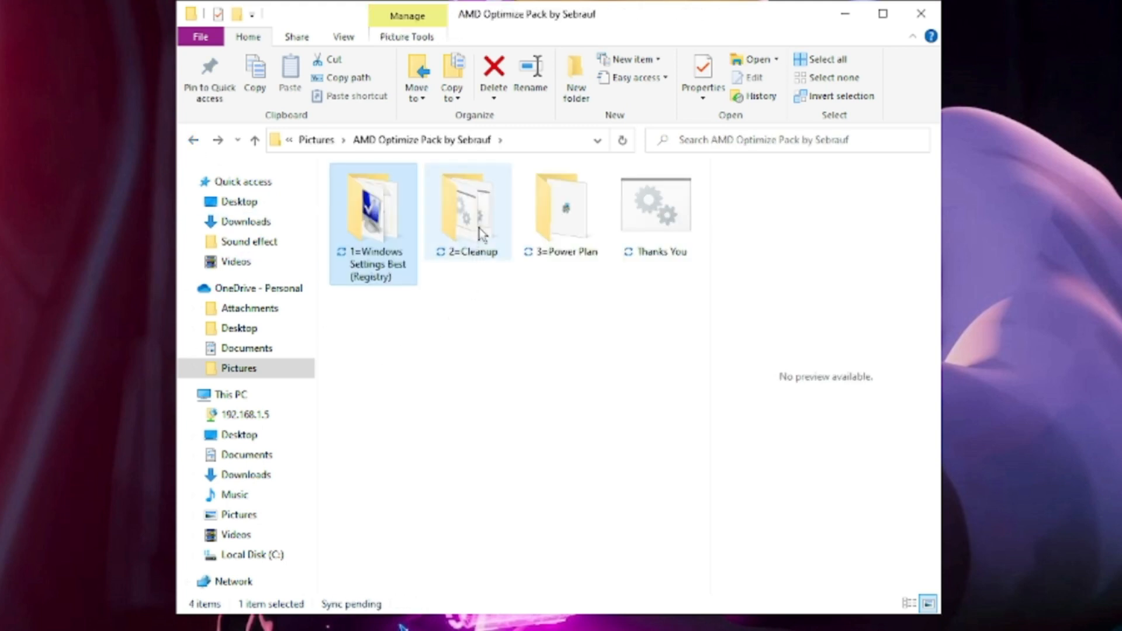
In 2=Cleanup, preview the cleanup scripts and launch Disk Clean-Up for drive C:
double_click(468, 208)
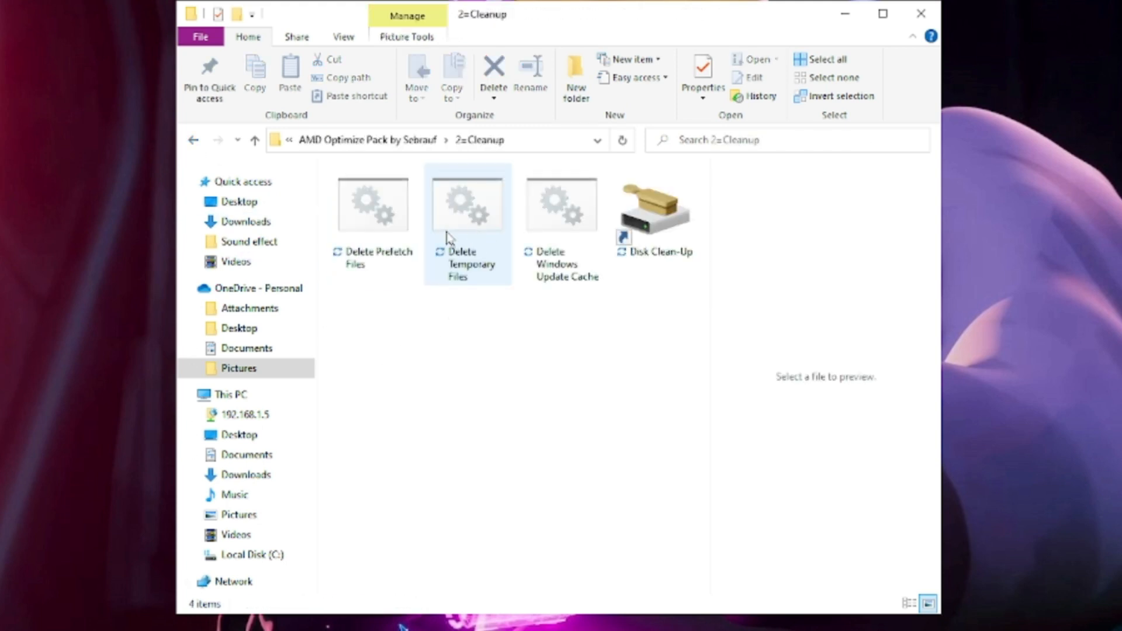
click(373, 203)
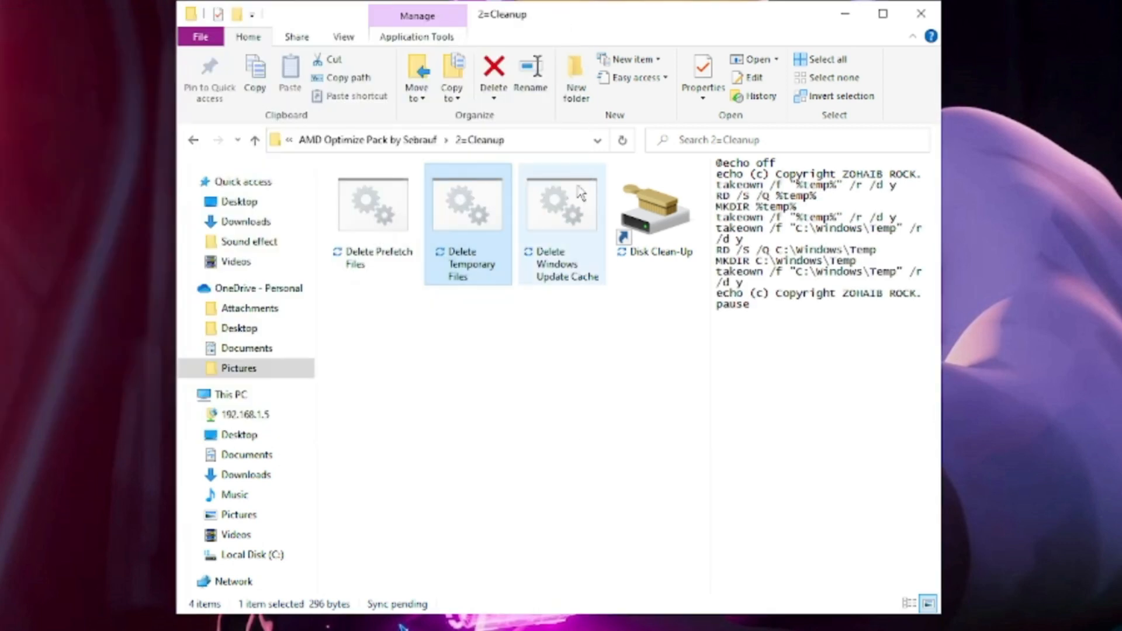
click(561, 203)
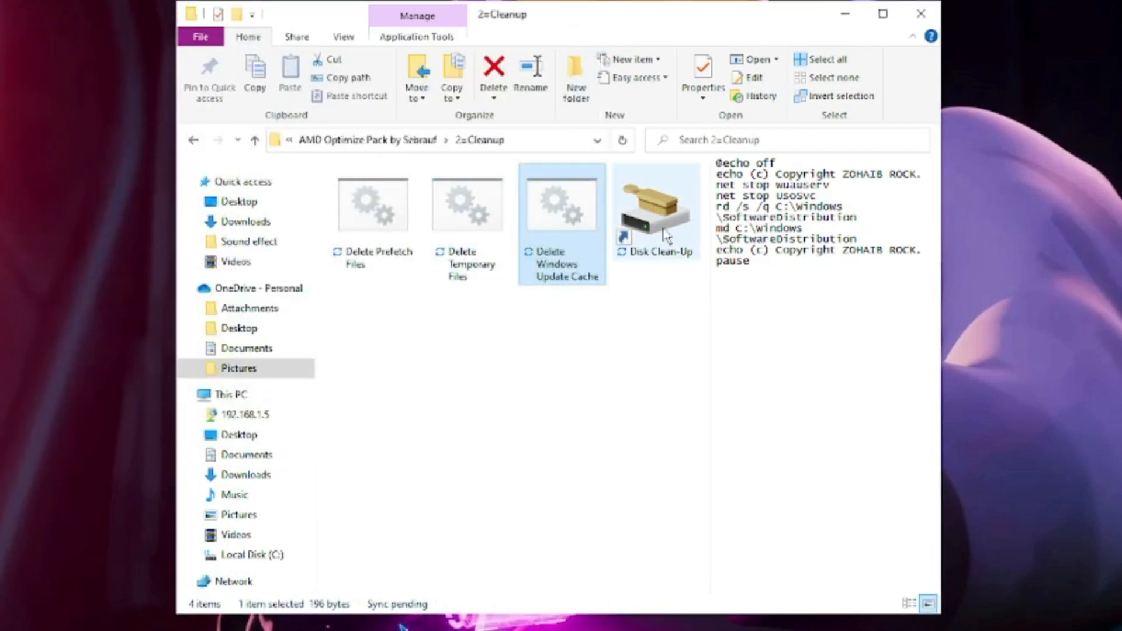
double_click(654, 209)
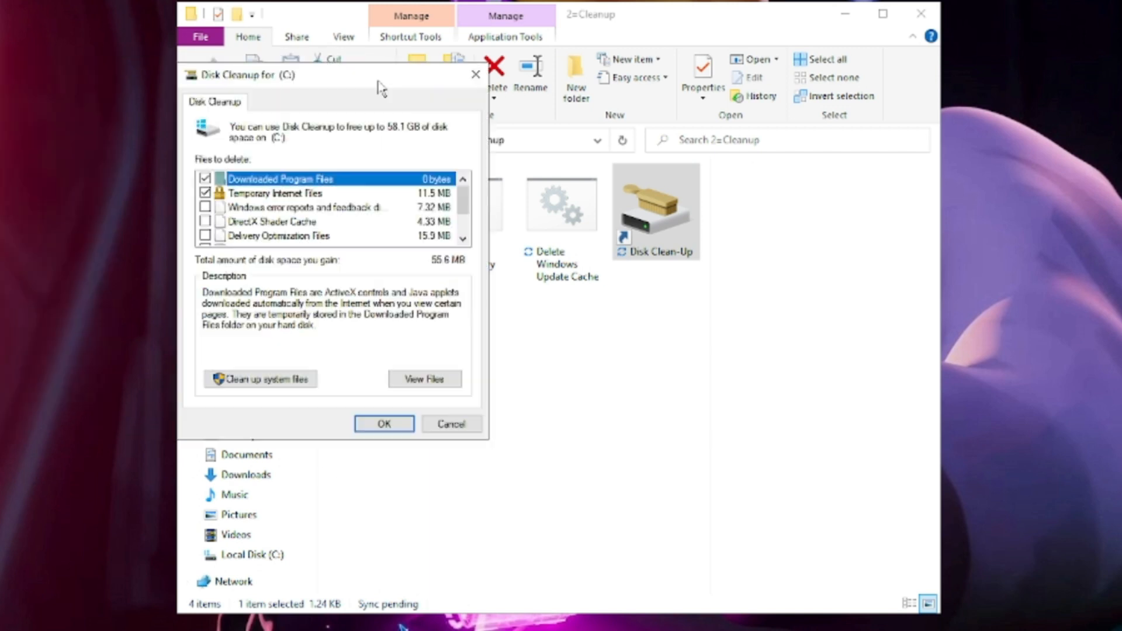
Delete error reports, shader cache, delivery optimization files and thumbnails from drive C:
click(308, 207)
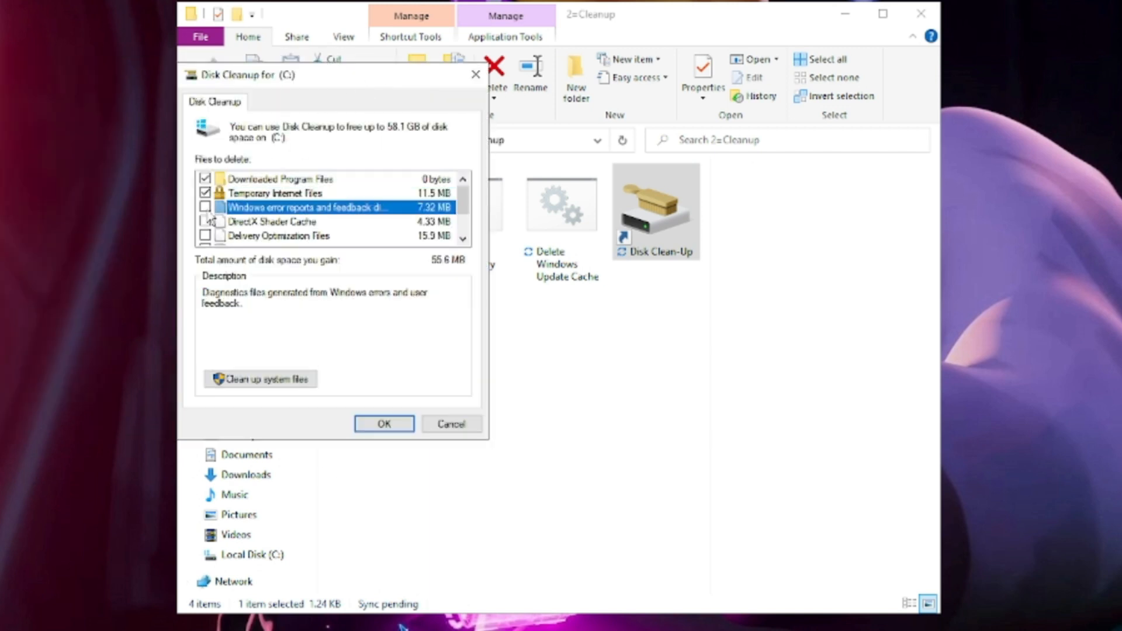
click(207, 221)
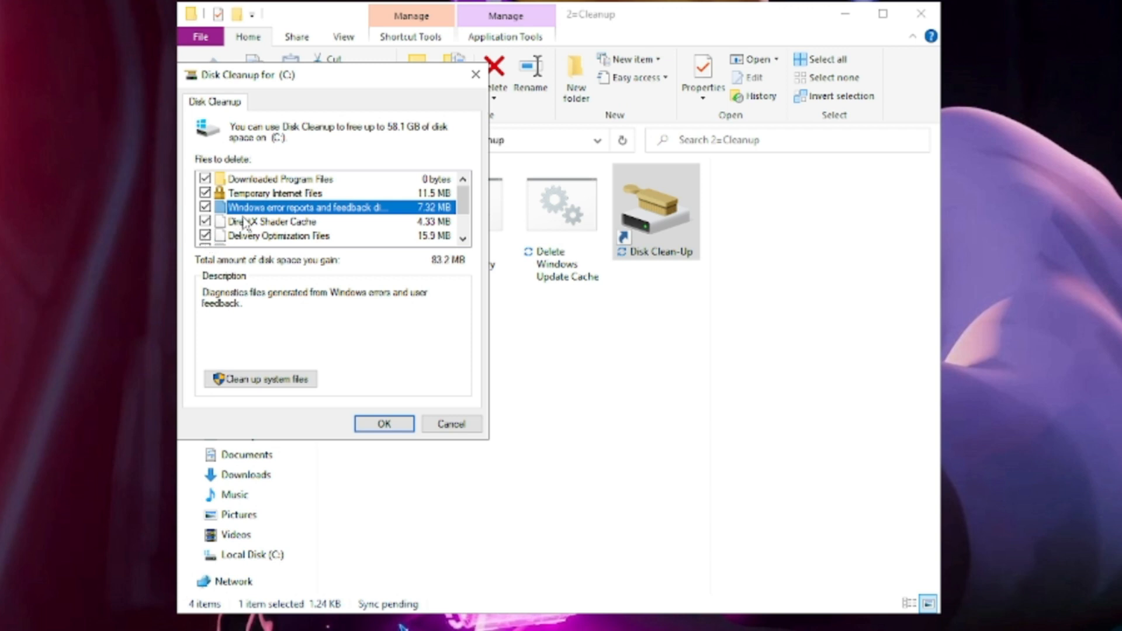
scroll(down, 3)
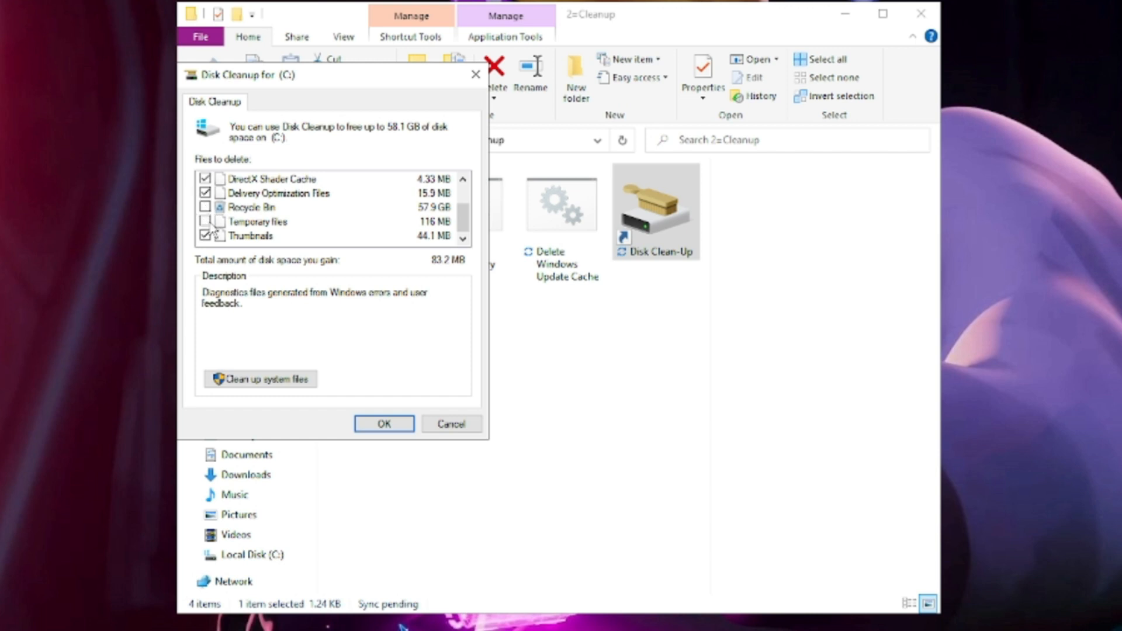
click(205, 221)
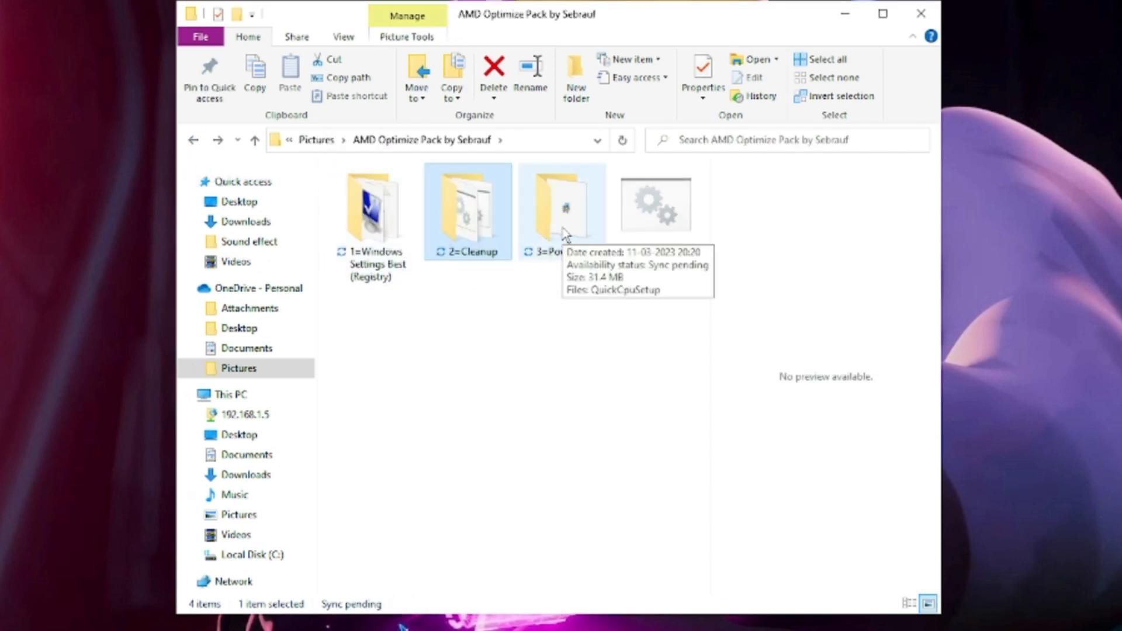
Run QuickCpuSetup from the 3=Power Plan folder to install and launch Quick CPU
double_click(562, 208)
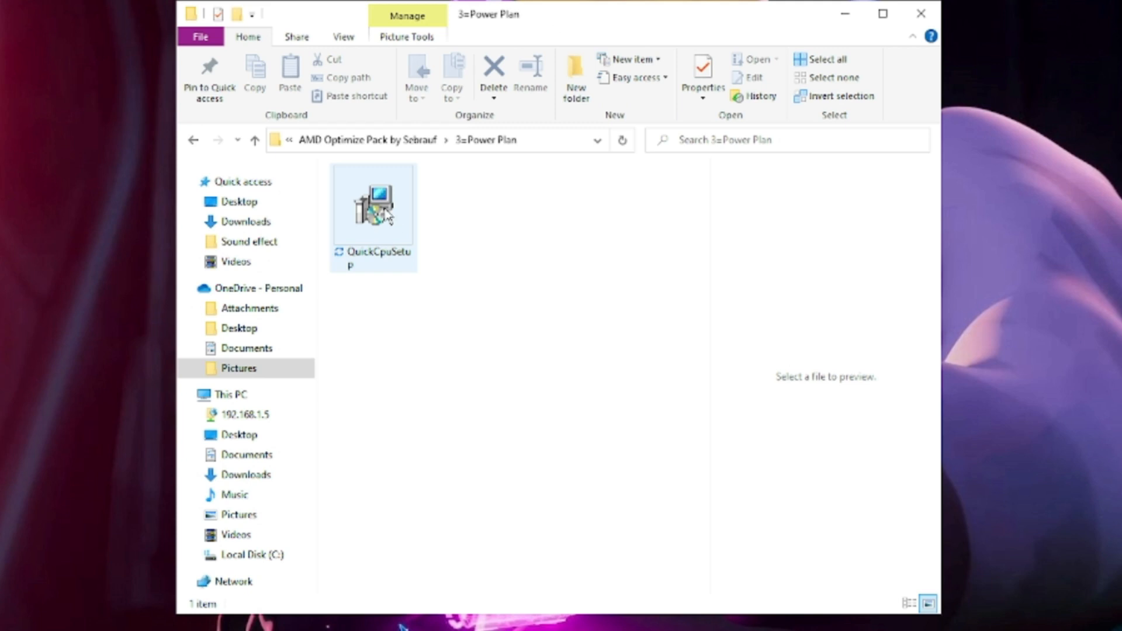
mouse_move(378, 208)
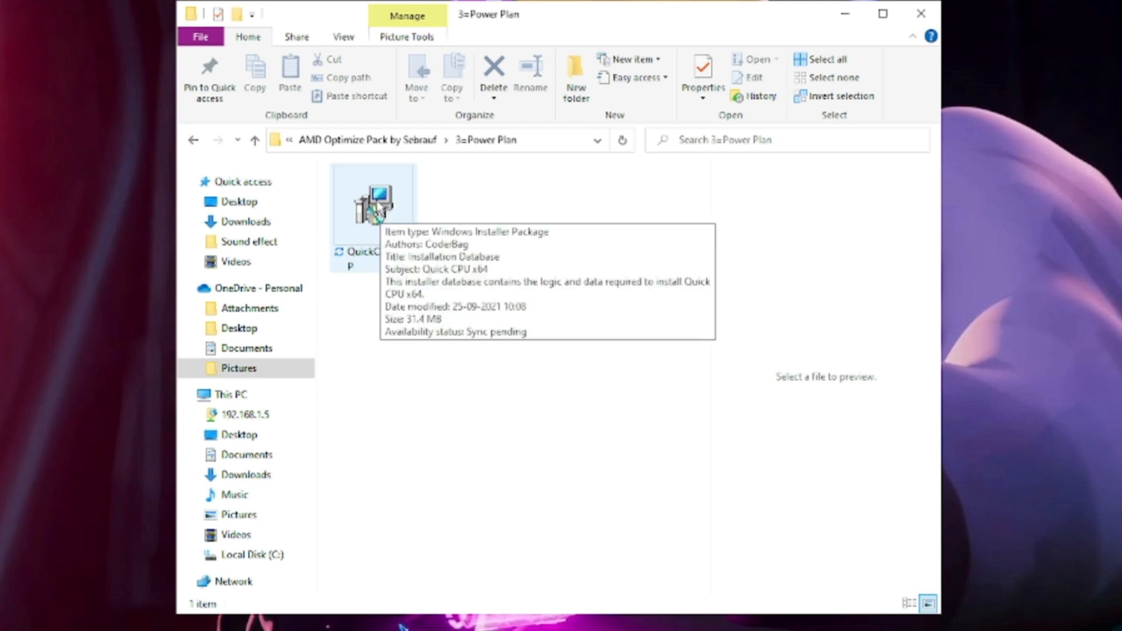
double_click(372, 208)
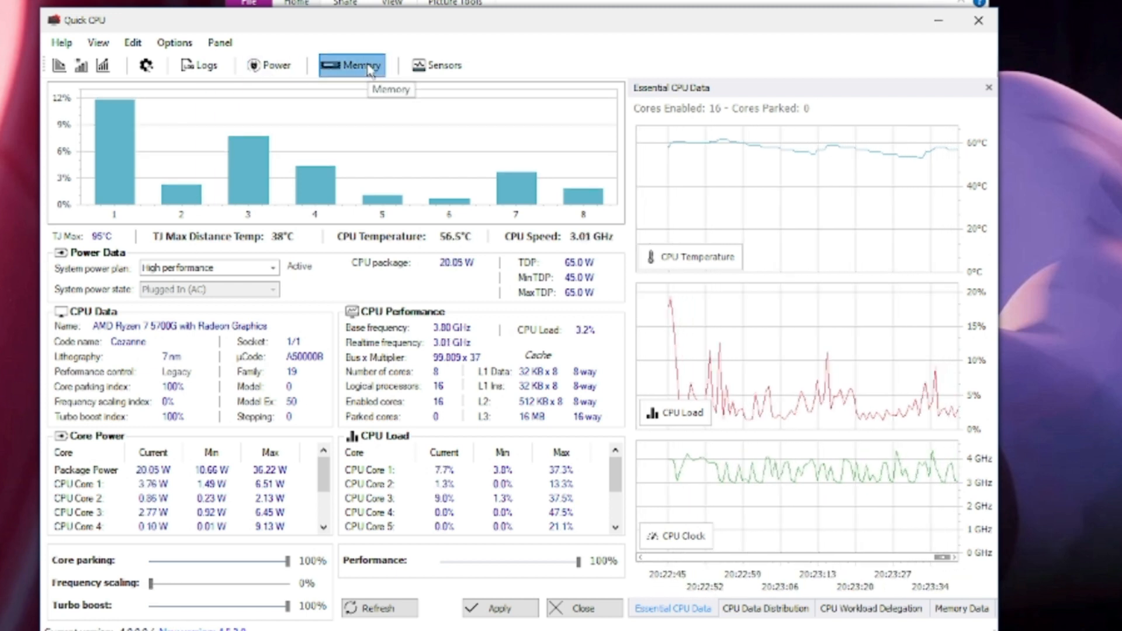
Clean working set, cache and standby memory repeatedly, raising available memory to about 57%
click(351, 65)
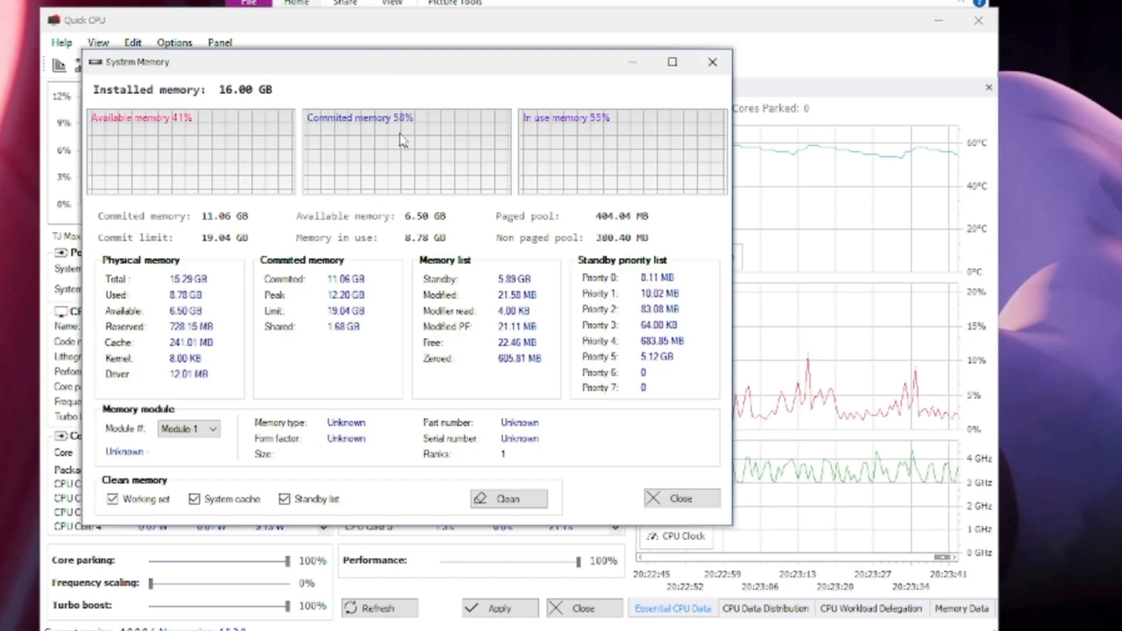
click(507, 499)
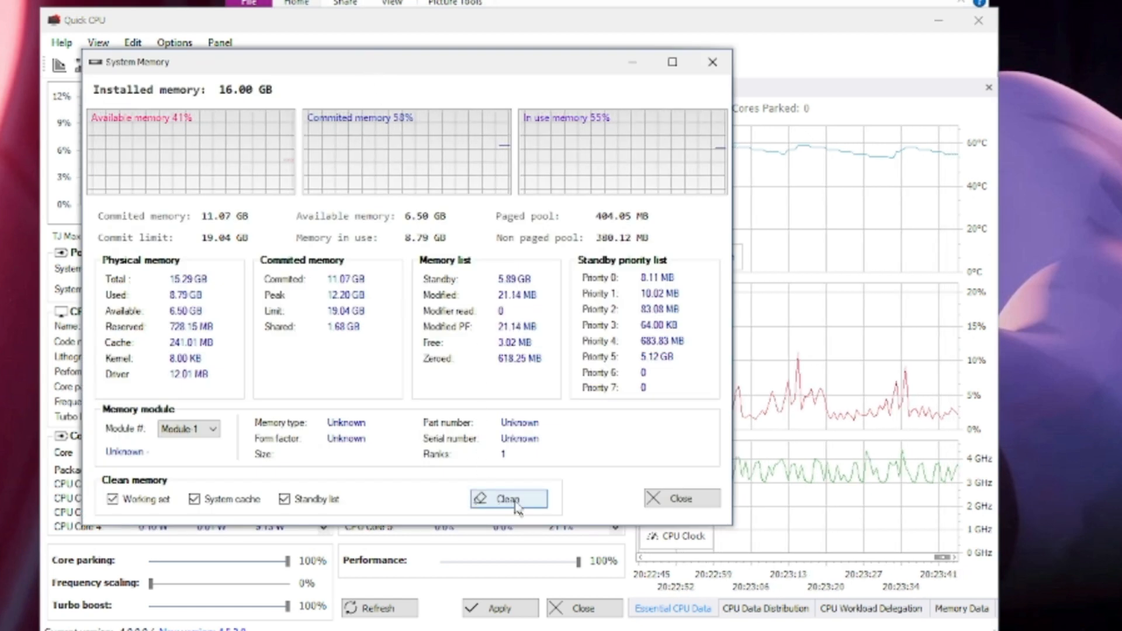
click(508, 500)
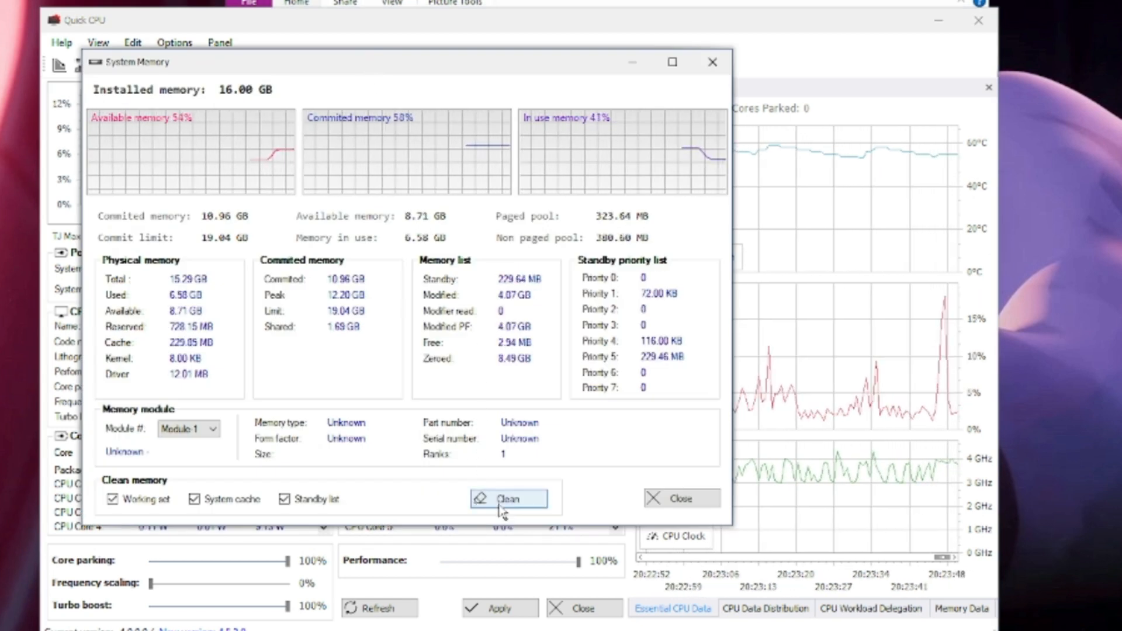
click(509, 499)
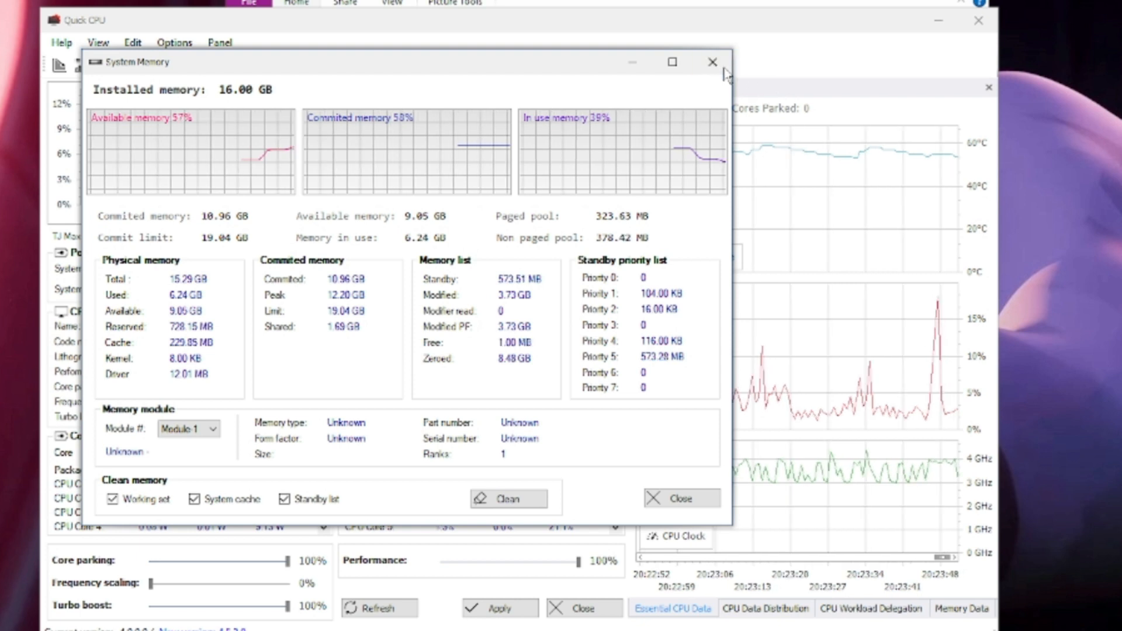